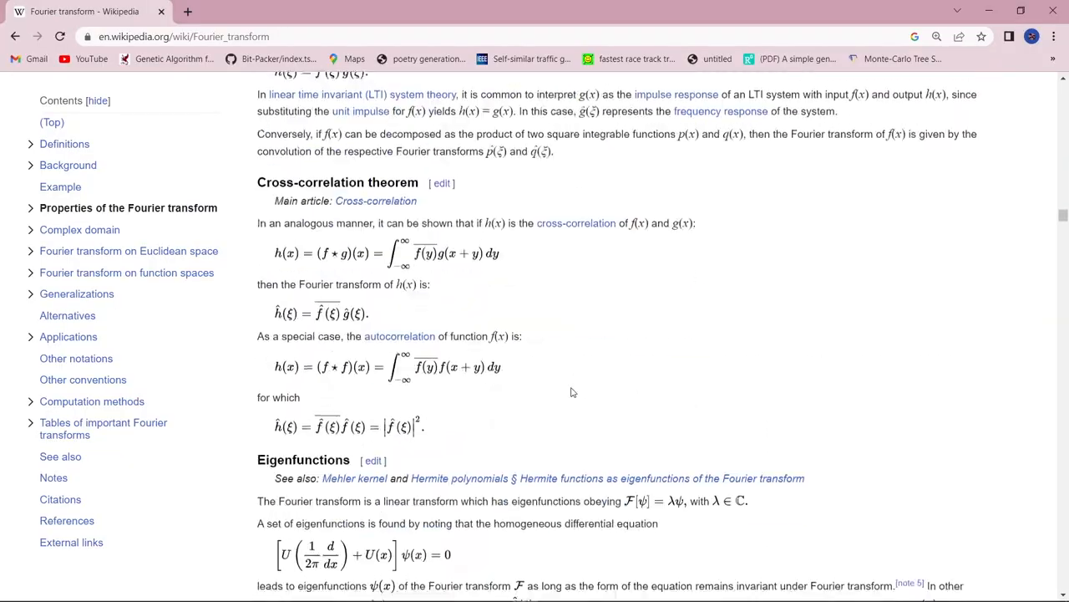
Step: Scroll the Fourier transform article toward the cross-correlation theorem and eigenfunctions sections
scroll("up", 3)
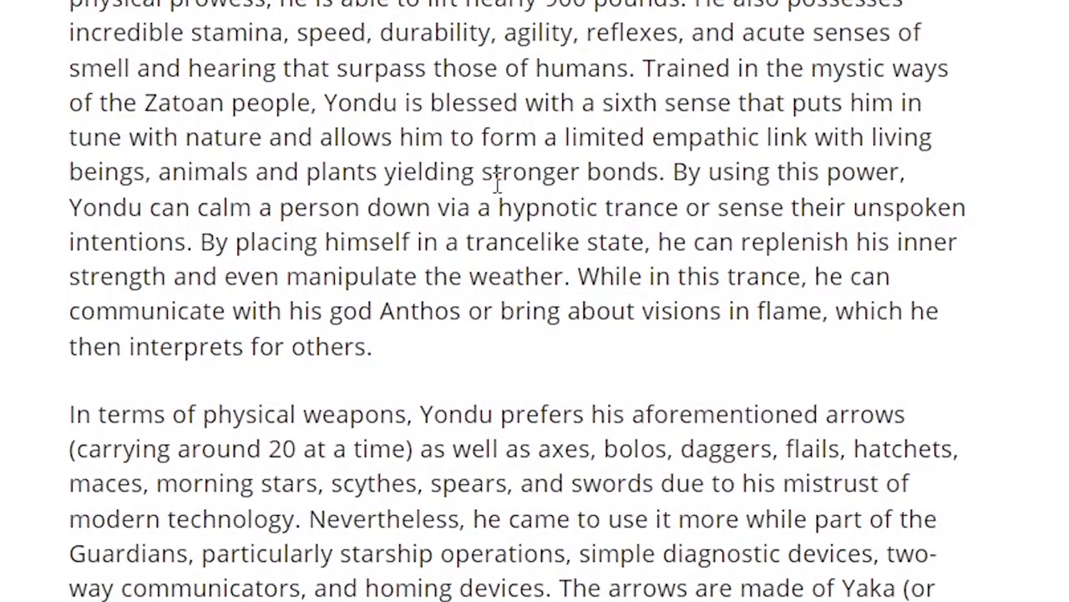
Step: Scroll the Yondu page to the passage on sound-guided Yaka arrows and whistling
scroll("down", 3)
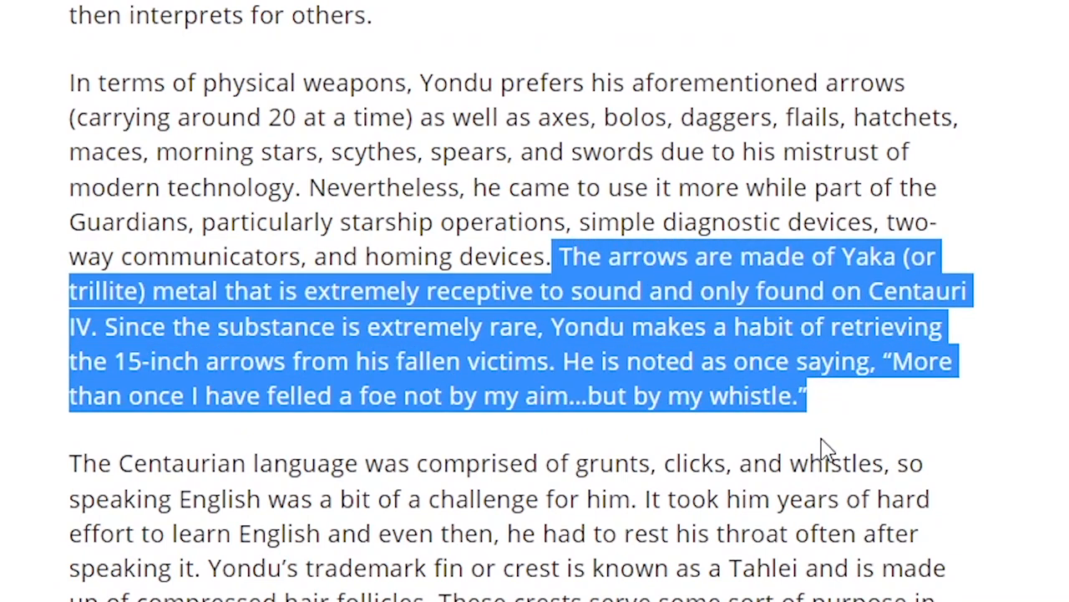
mouse_move(815, 509)
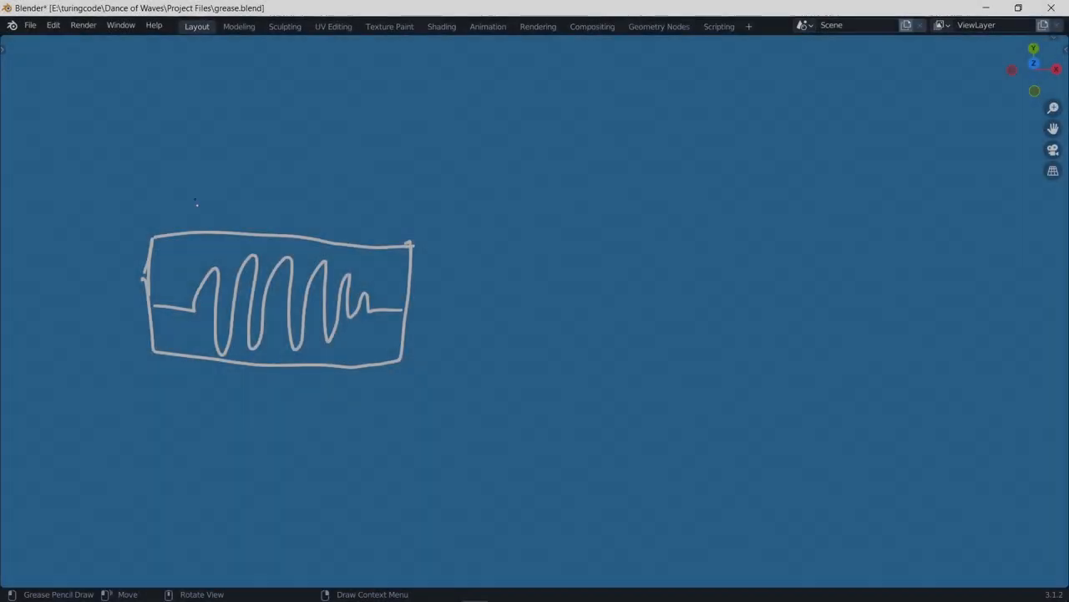
Step: Sketch a boxed wavy sound waveform with Grease Pencil on the blue canvas
left_click_drag(469, 301, 632, 297)
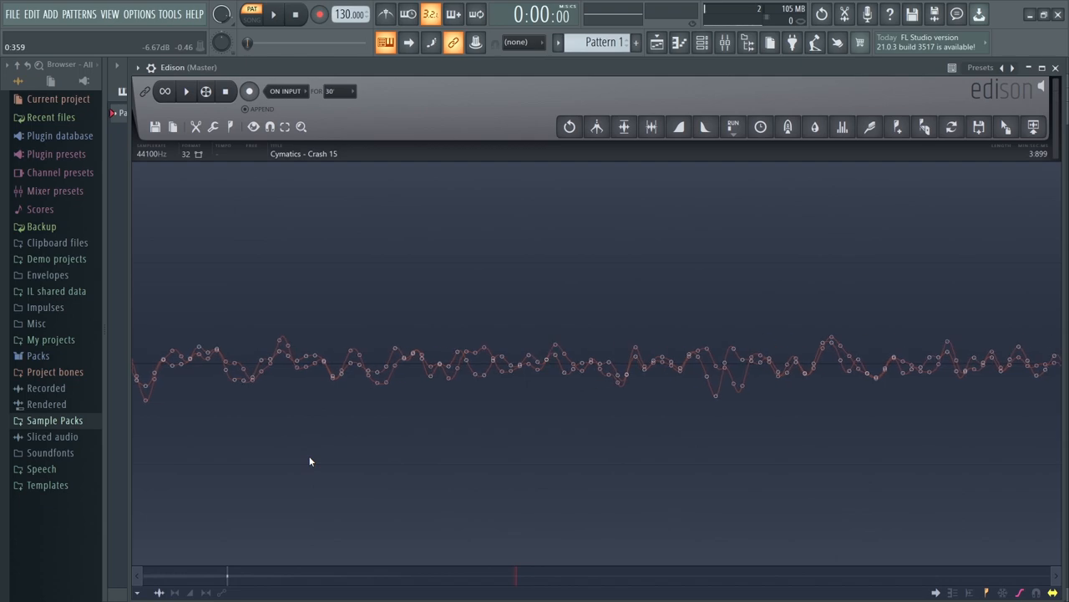
Step: Select a stretch of the Cymatics - Crash 15 waveform in the Edison editor
left_click_drag(321, 364, 538, 364)
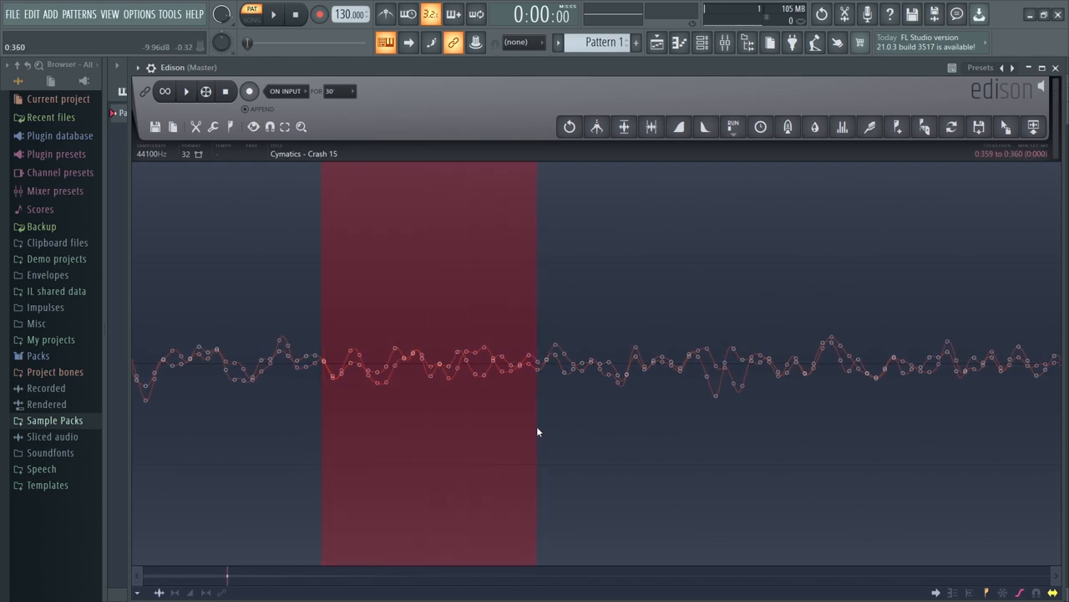
left_click(186, 91)
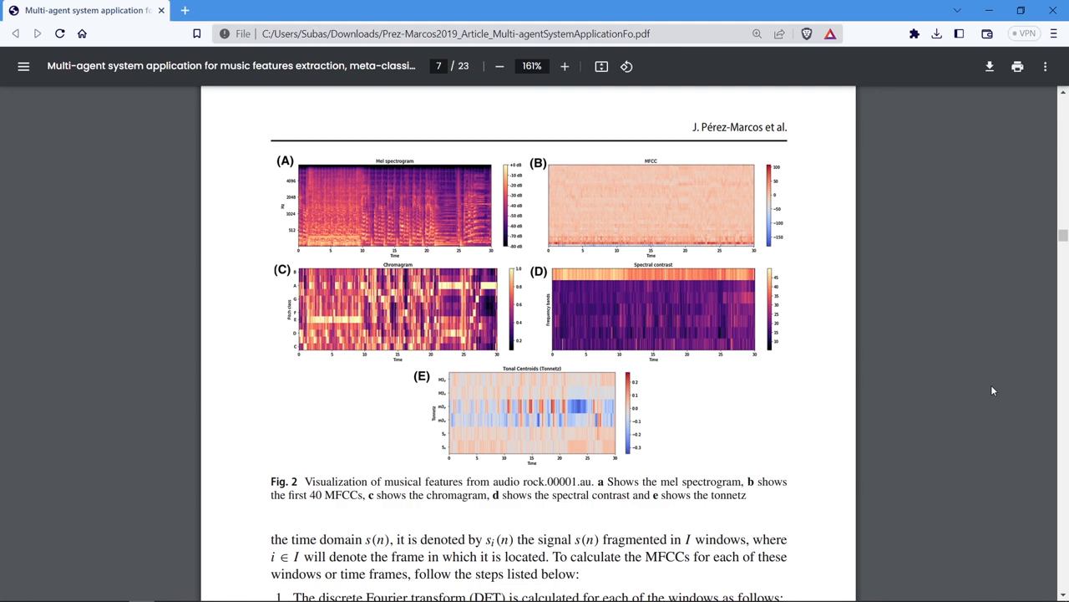
Step: Scroll the paper past Fig. 2 to the numbered MFCC calculation steps
scroll("down", 3)
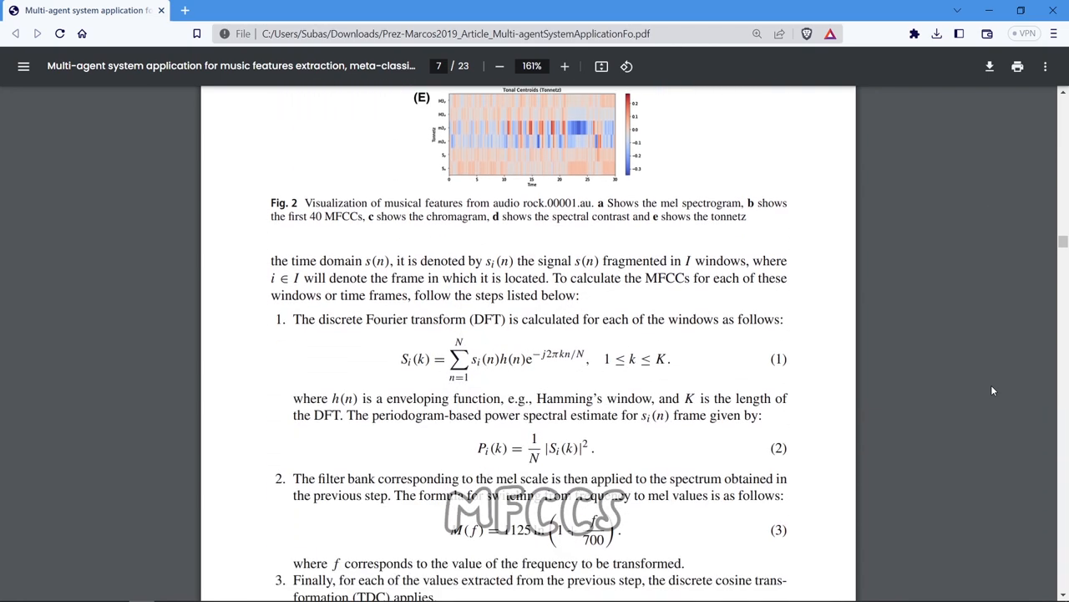
scroll("down", 3)
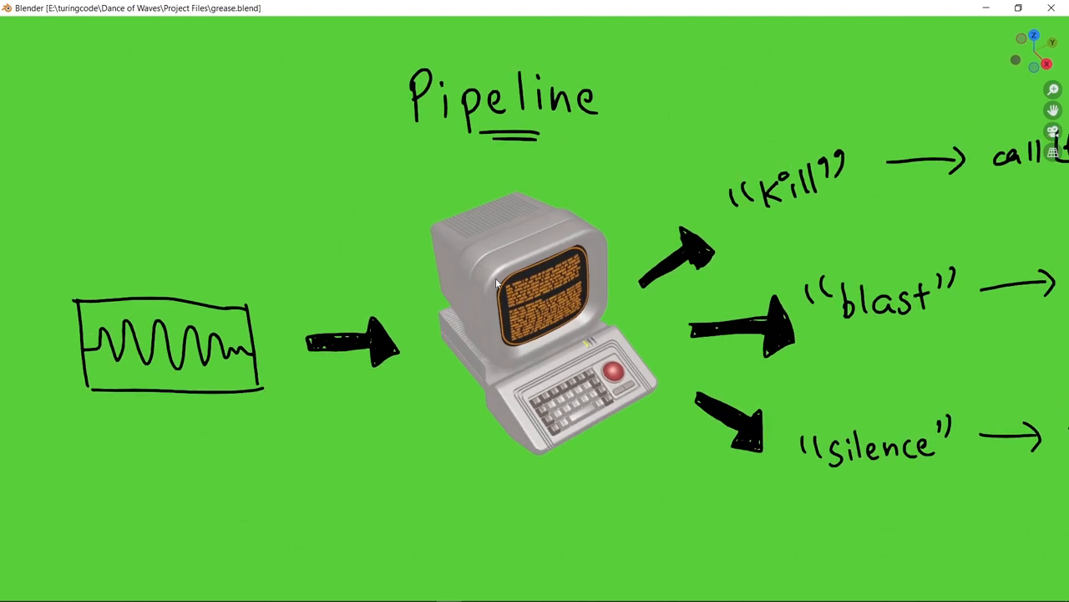
mouse_move(800, 467)
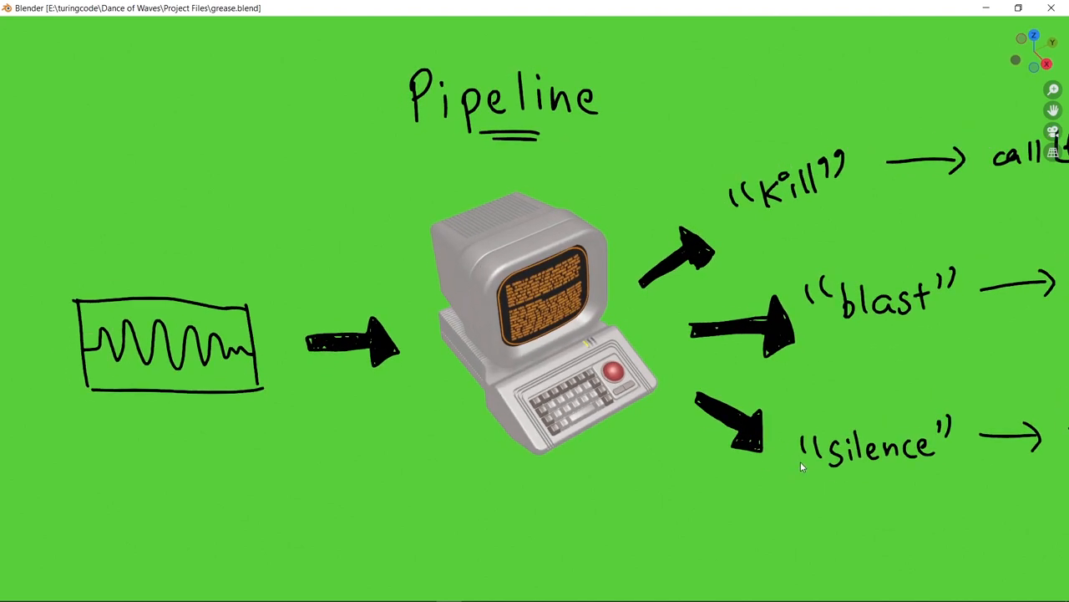
mouse_move(849, 395)
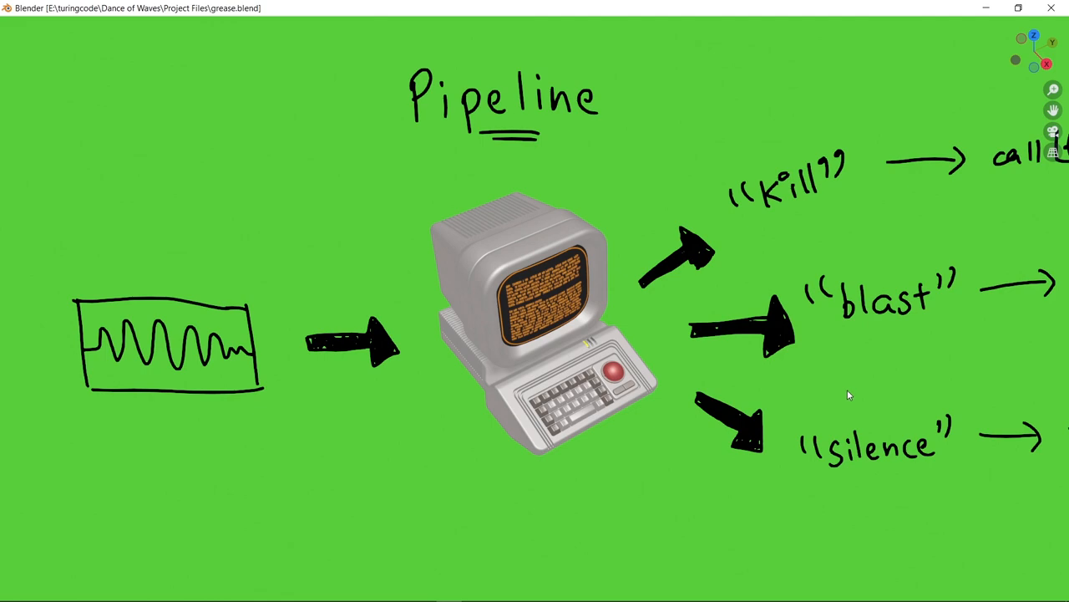
mouse_move(848, 403)
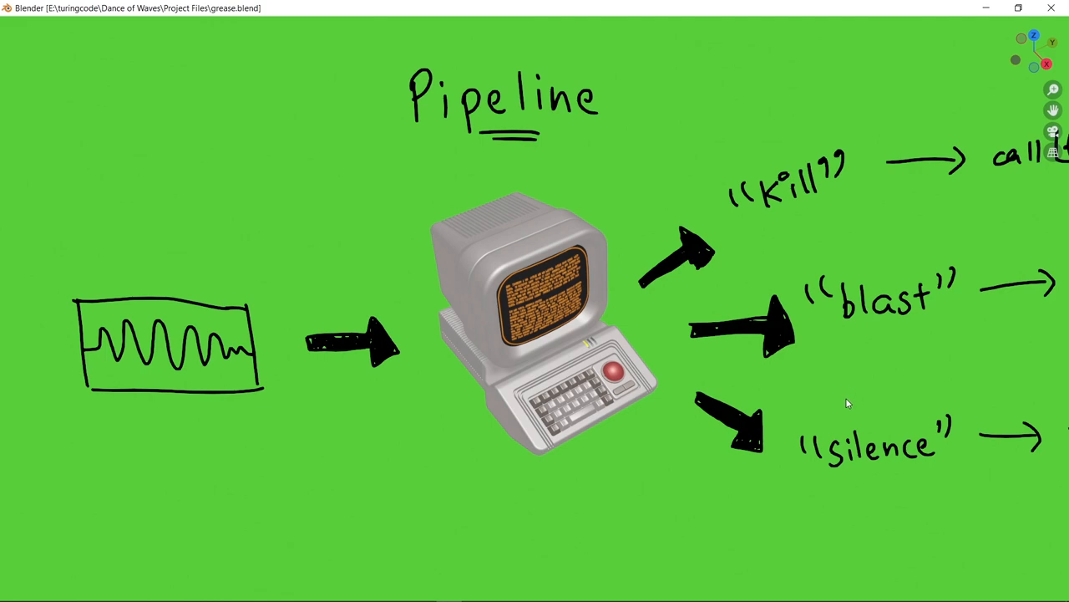
scroll("down", 3)
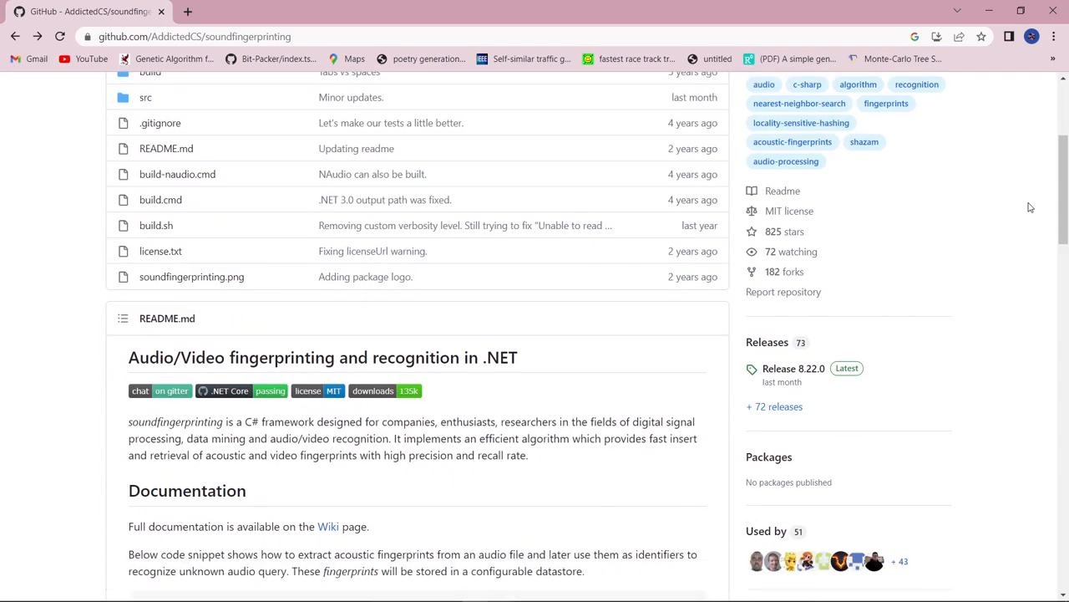
Step: Skim the soundfingerprinting README's query and storage sections, then follow its Wiki link
scroll("down", 3)
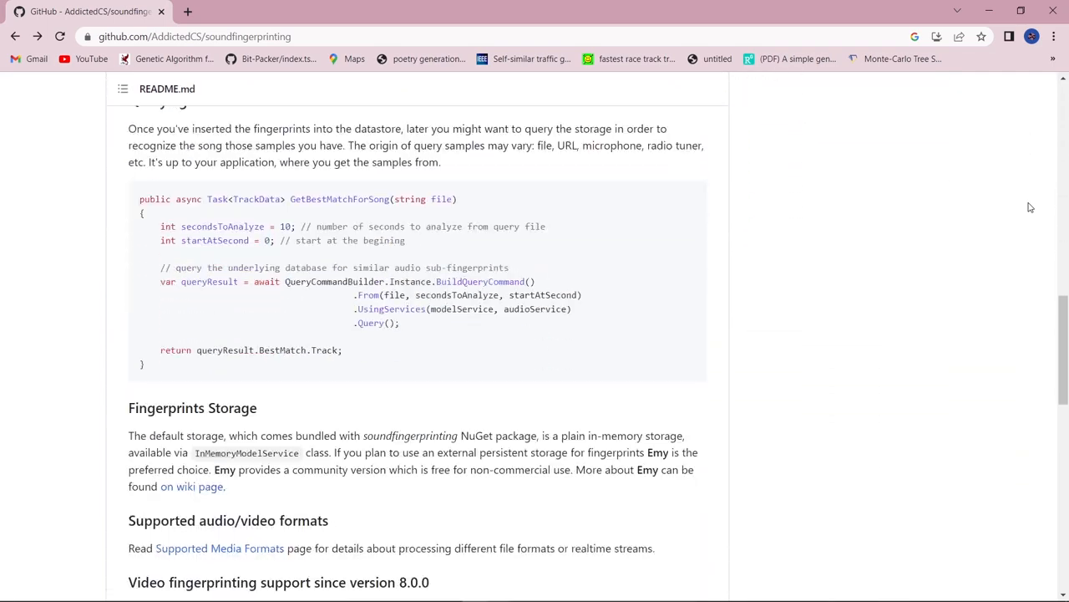
scroll("up", 3)
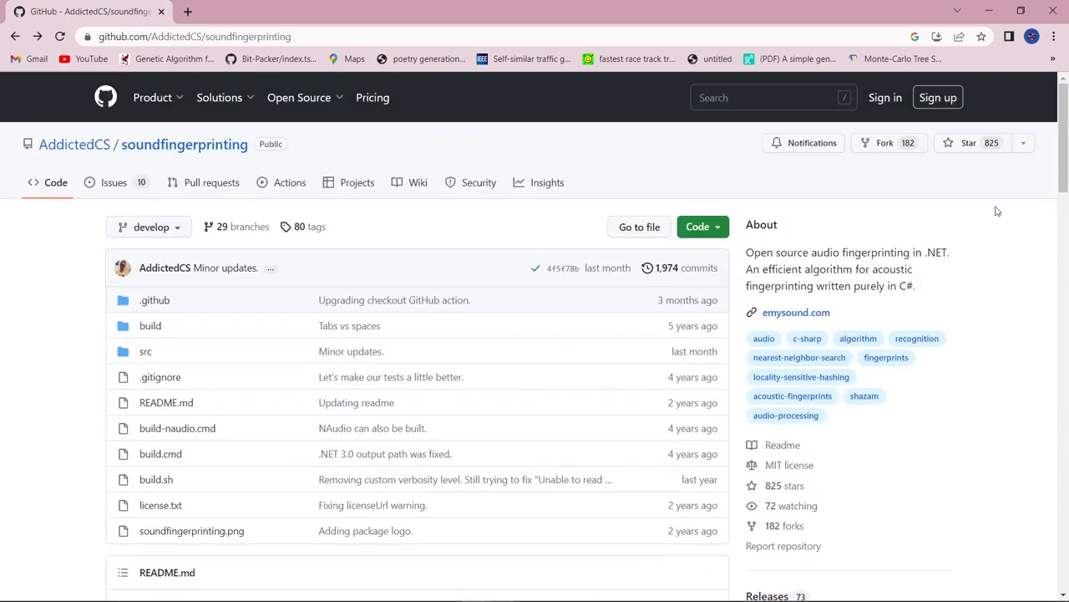
scroll("down", 3)
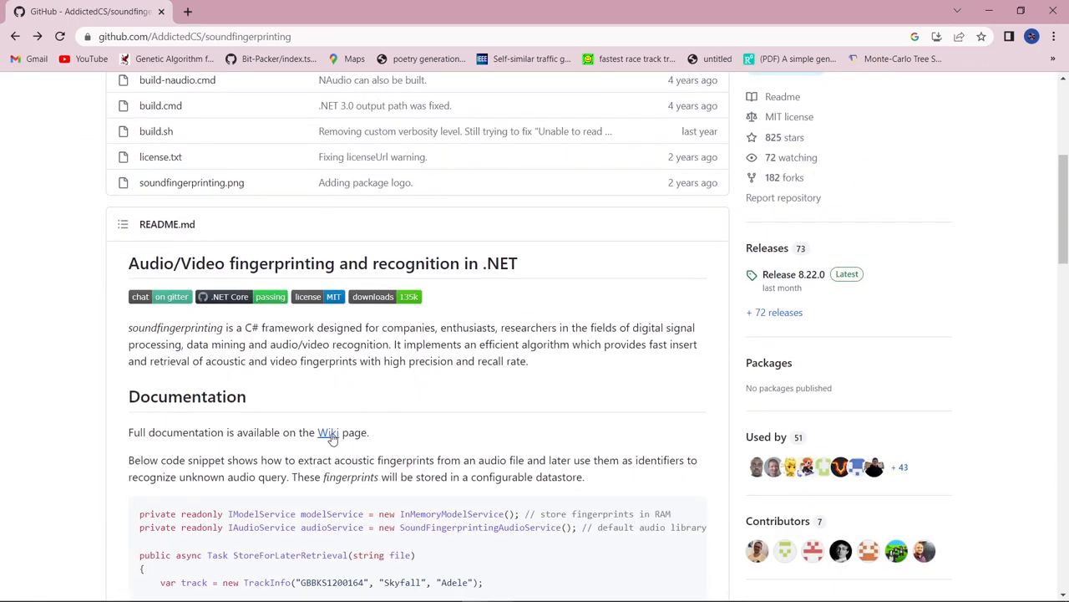
left_click(327, 431)
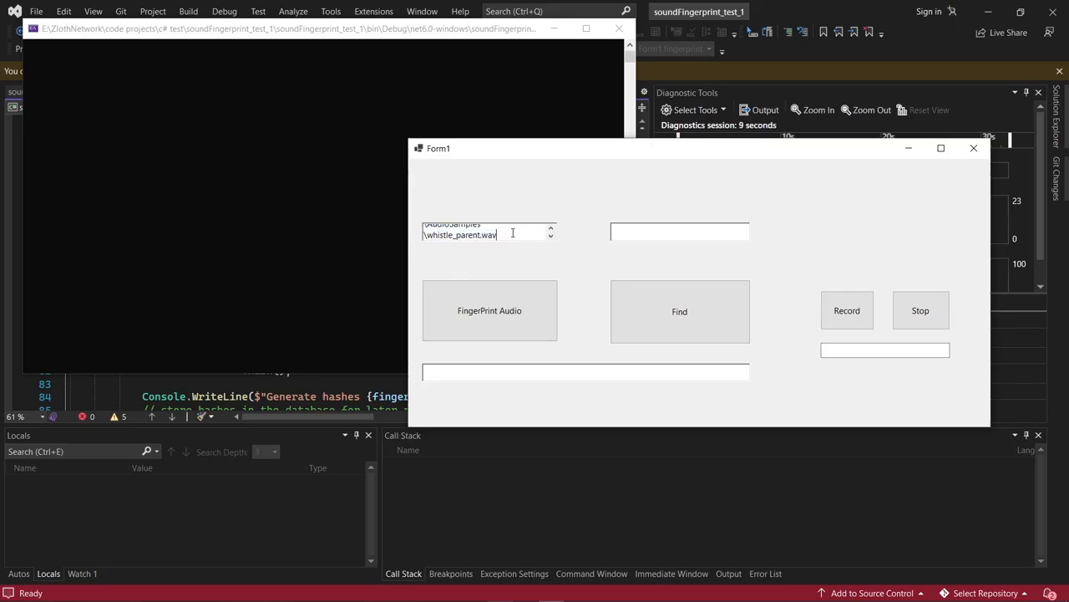
Step: Find a match for whistle_parent.wav and check the console reports Found Song whistle_sample
left_click(489, 309)
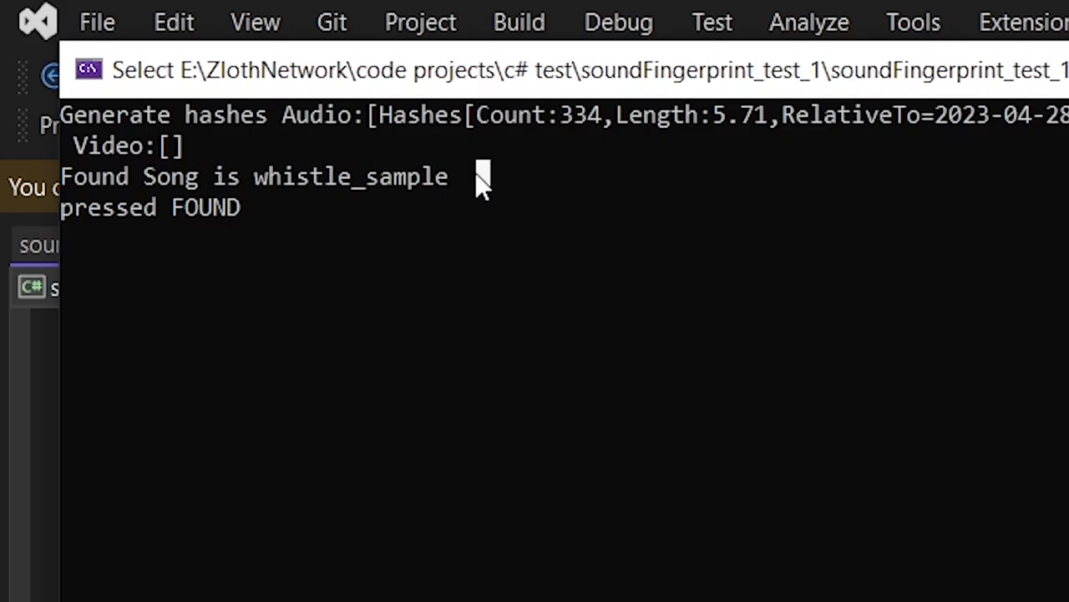
mouse_move(743, 221)
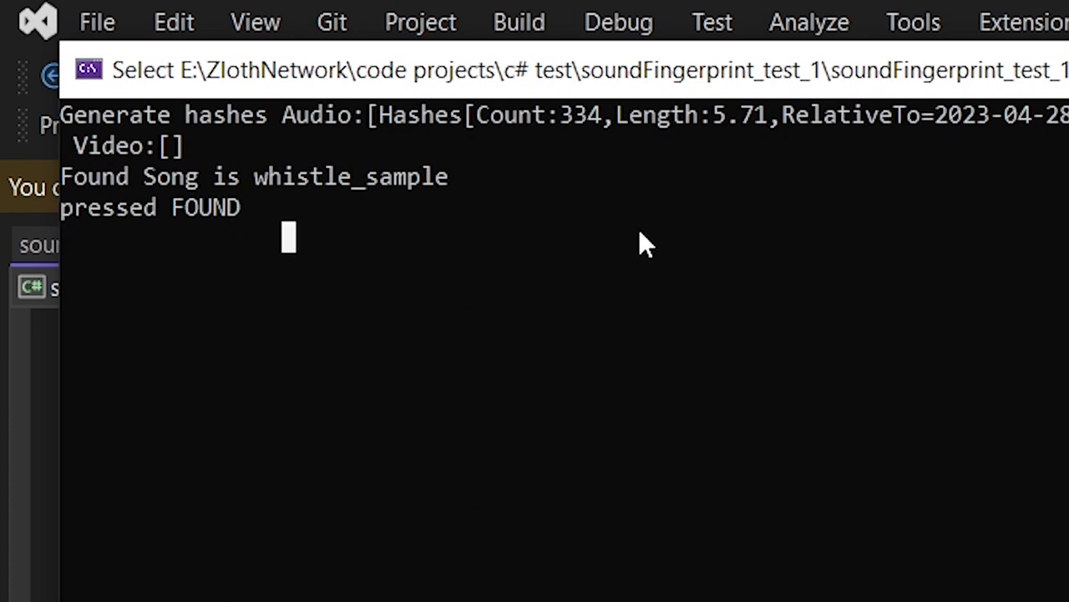
double_click(251, 176)
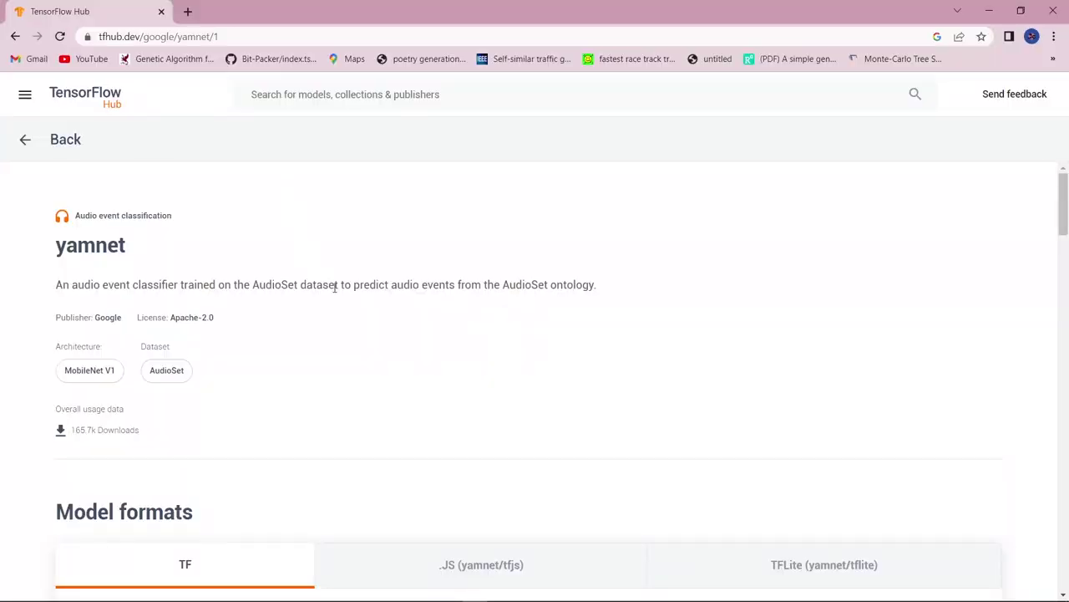
Step: Highlight the YAMNet description sentence about classifying audio into 521 AudioSet event classes
scroll("down", 3)
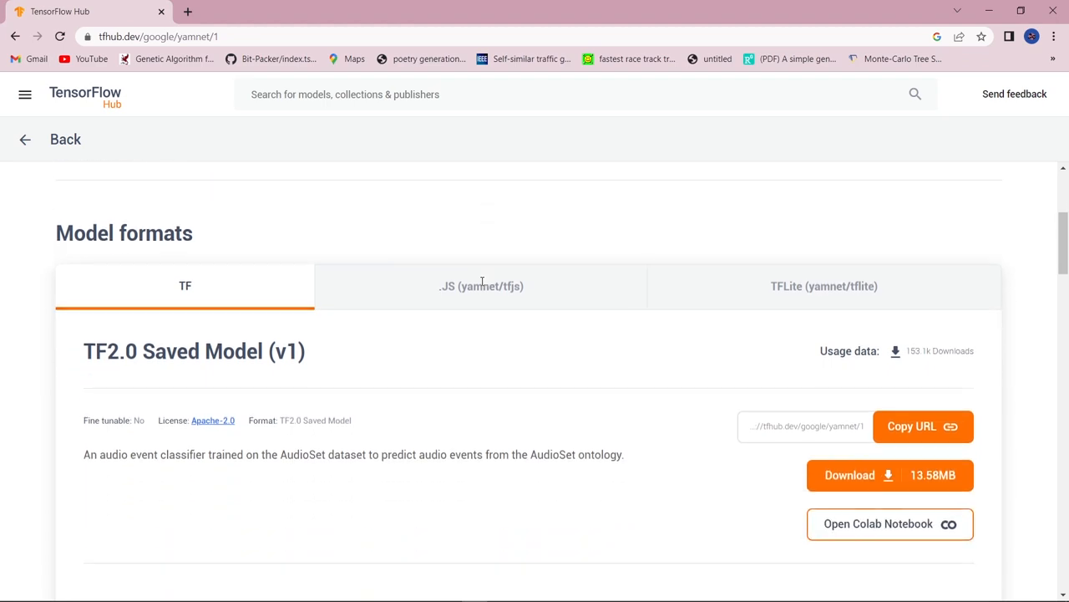
scroll("up", 3)
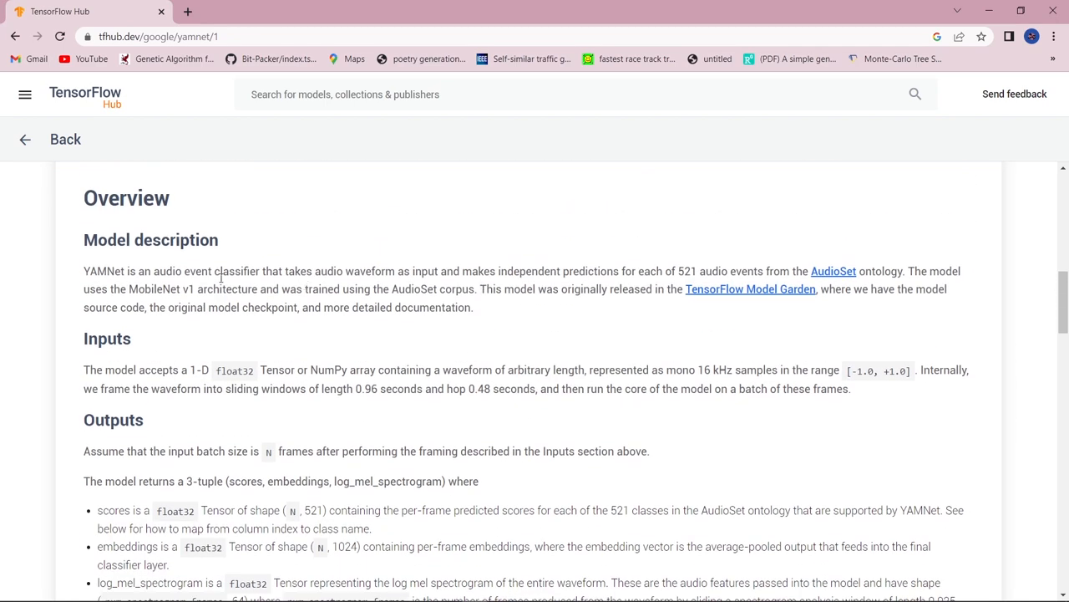
left_click_drag(84, 271, 170, 271)
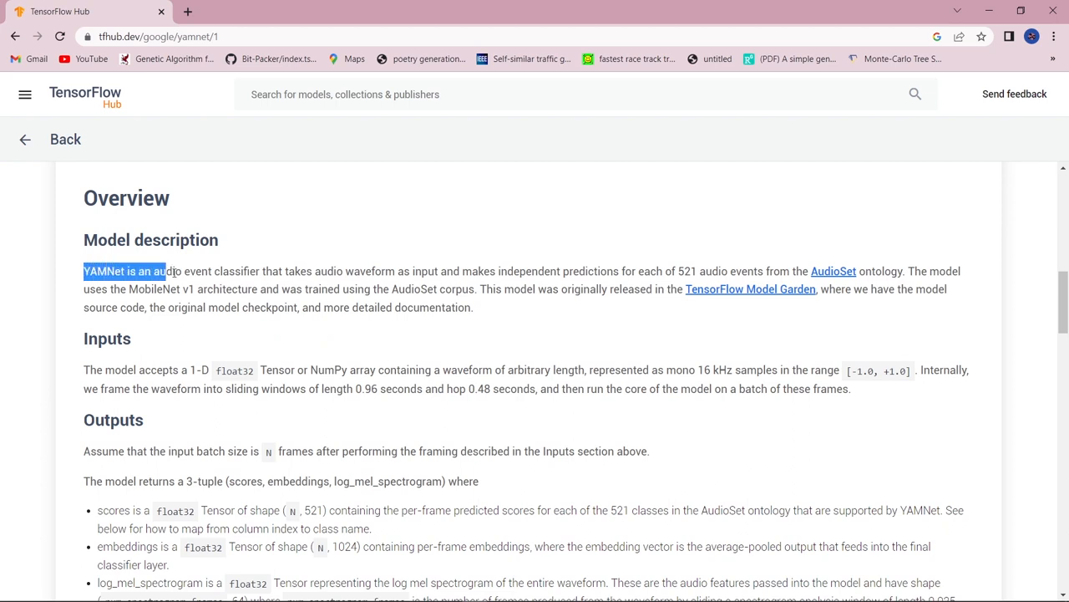
left_click_drag(167, 270, 765, 271)
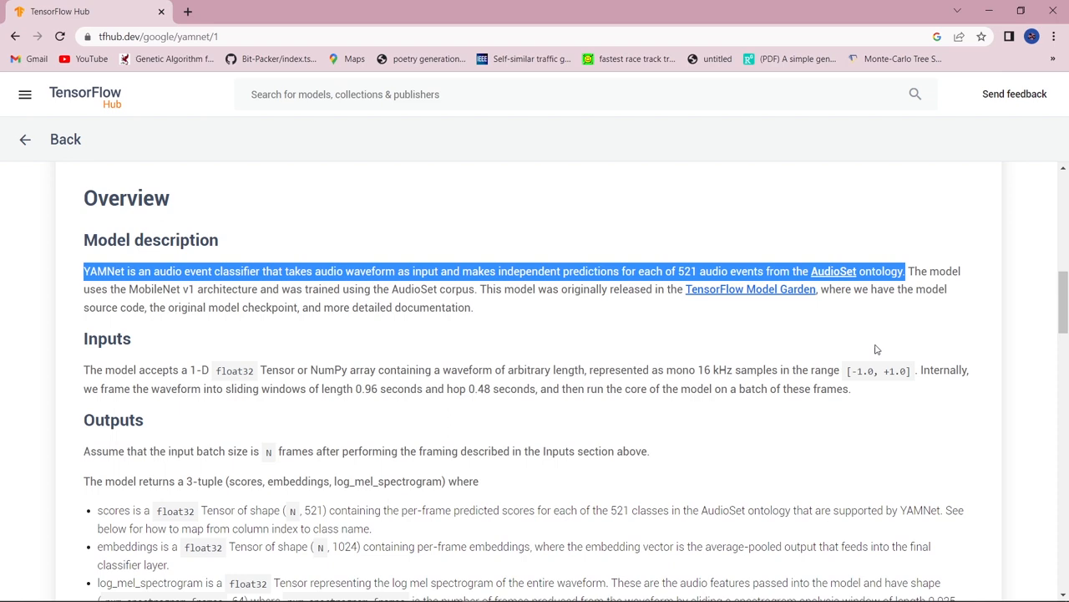
left_click(254, 10)
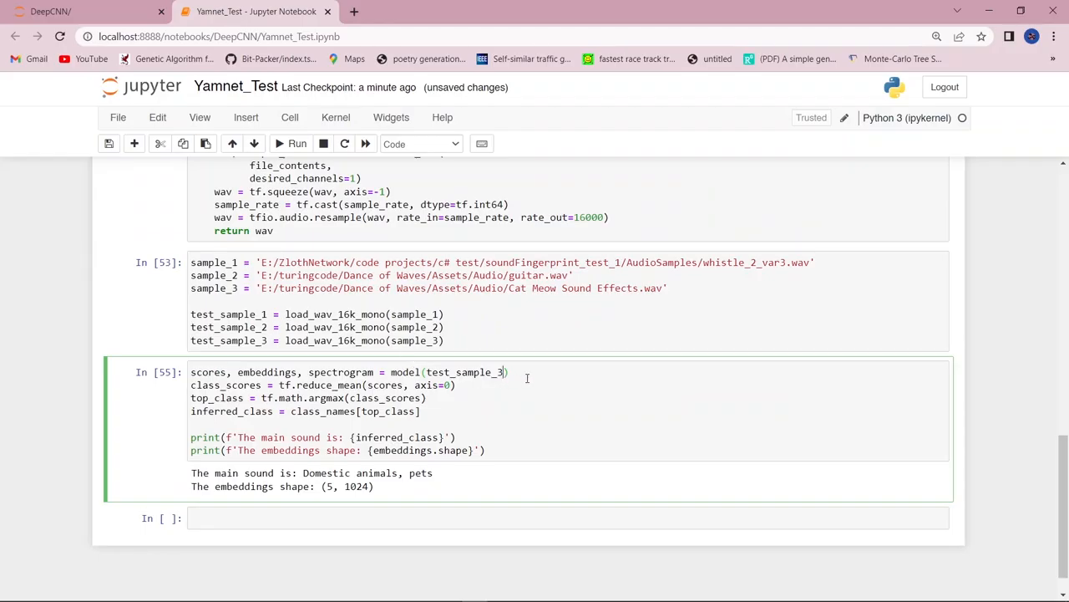
Step: Classify test sample 2 as Music, then sample 1, getting the whistle reported as Whistling
left_click(298, 144)
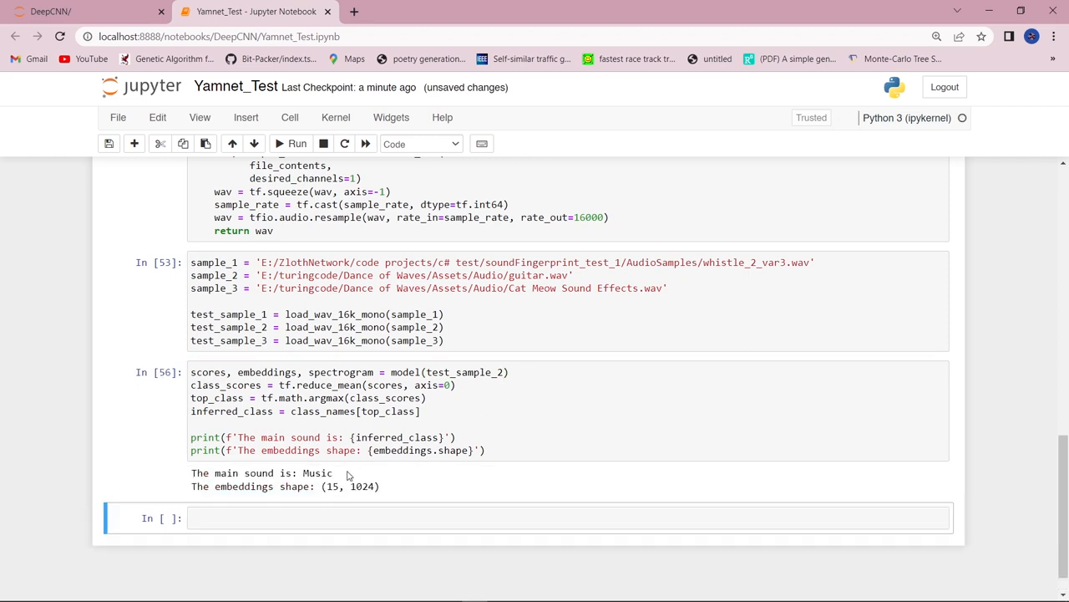
left_click(502, 371)
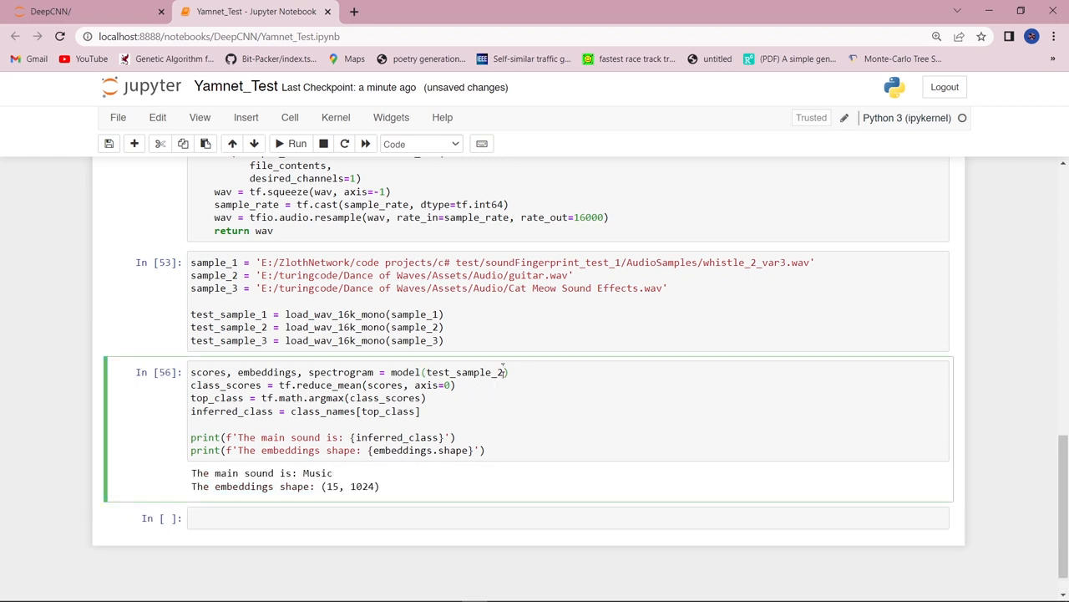
left_click(298, 144)
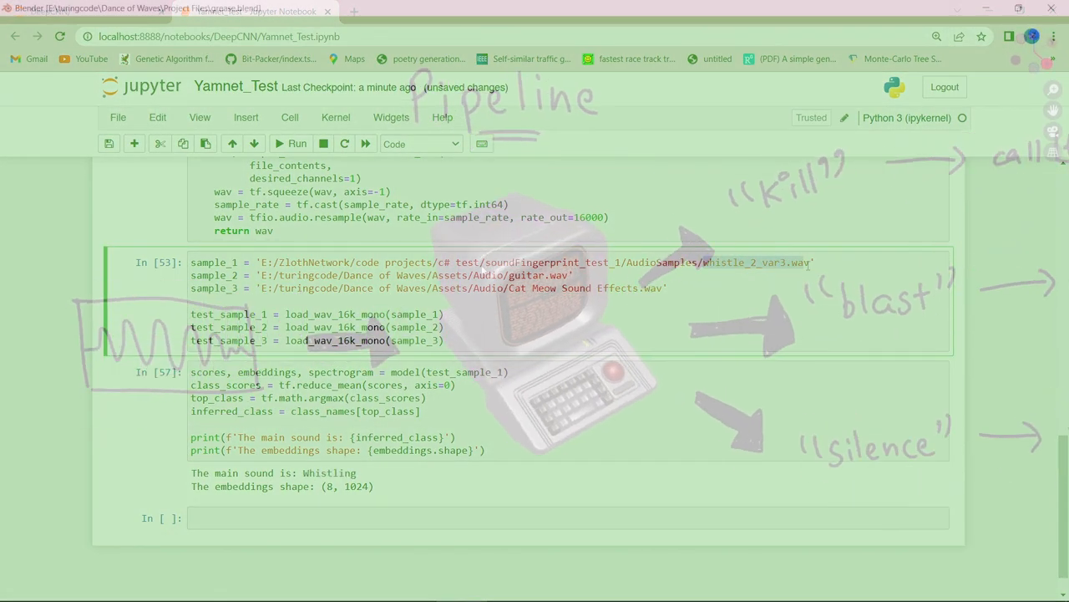
scroll("up", 3)
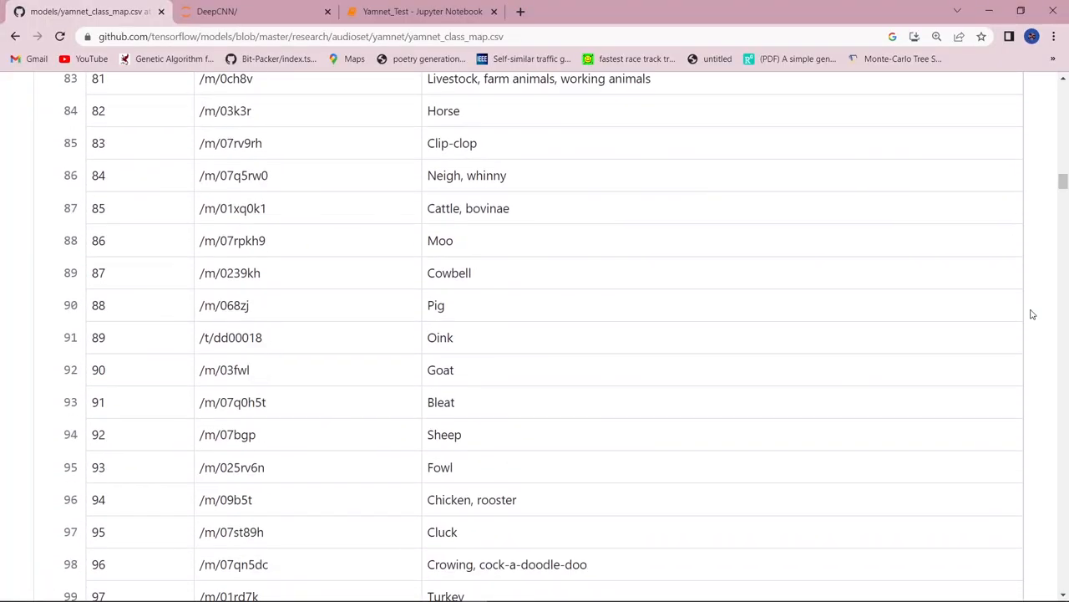
Step: Scroll yamnet_class_map.csv and search 'whis' to reach the Whistling row
scroll("down", 3)
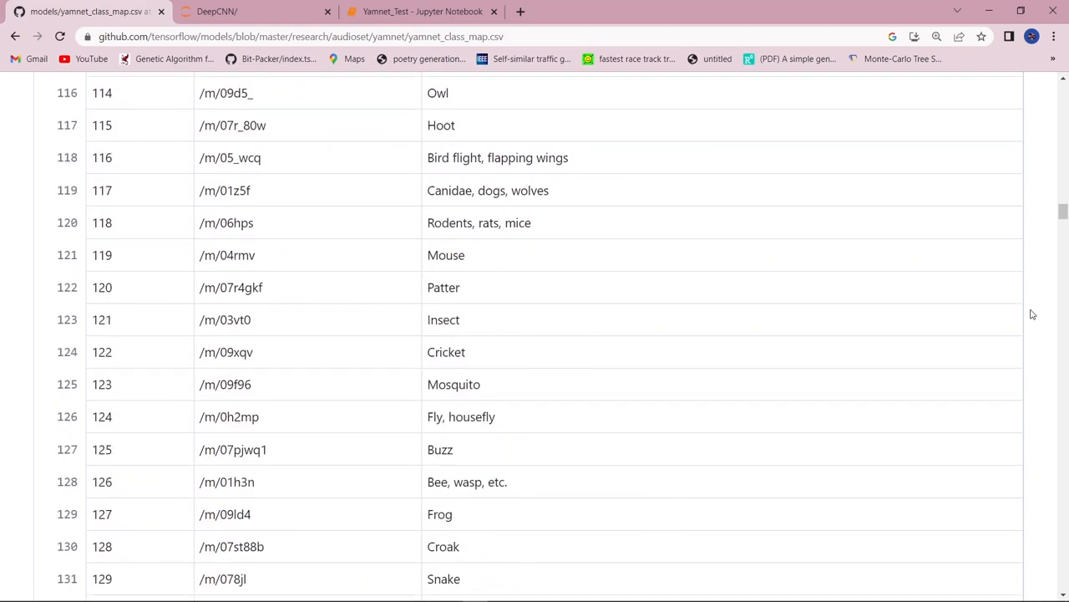
scroll("down", 3)
type("whis")
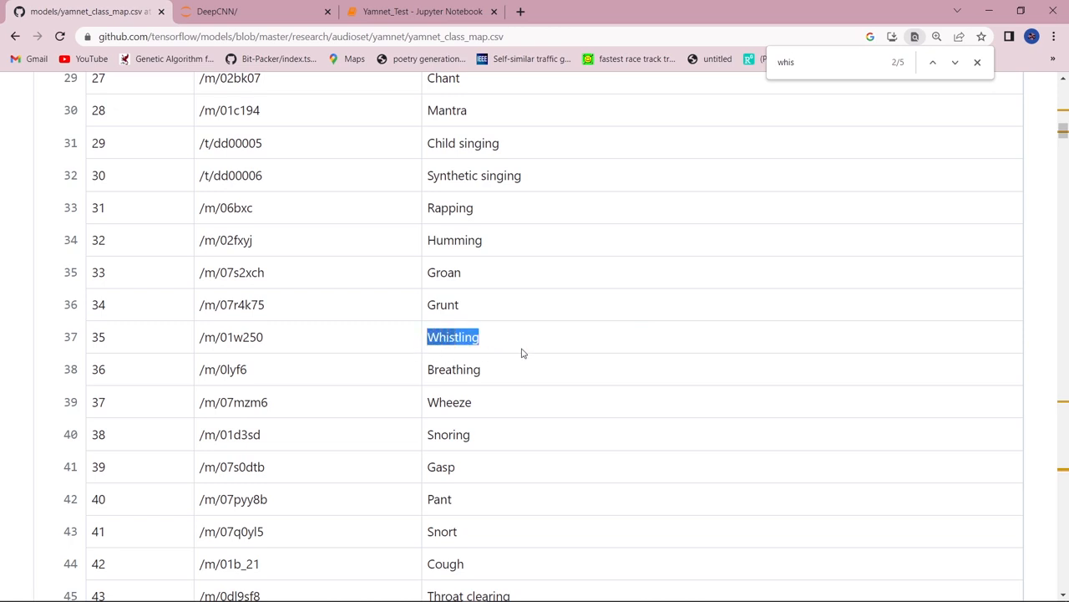
left_click(956, 62)
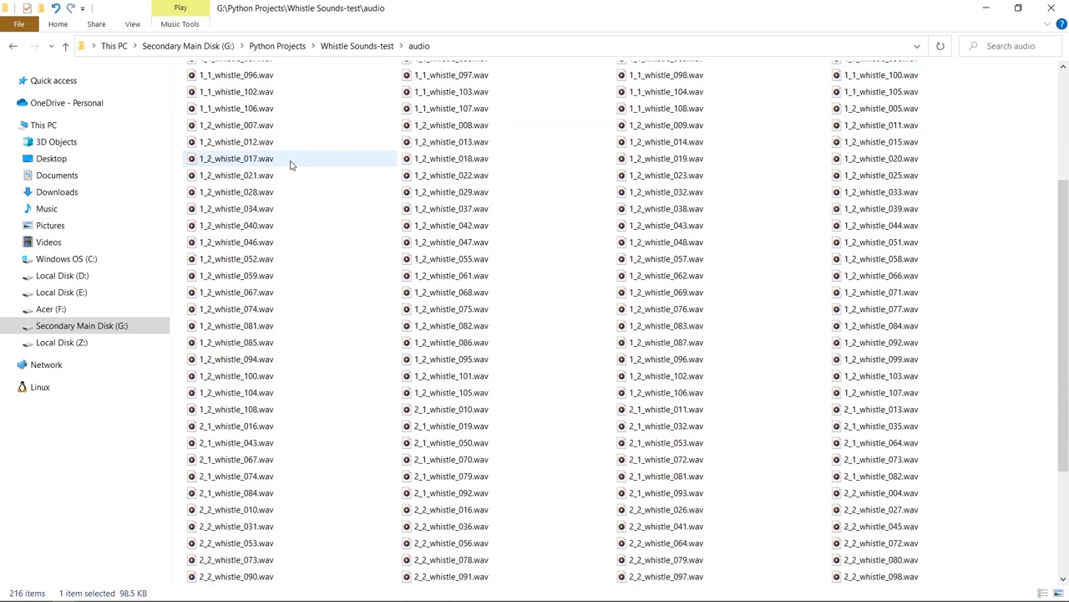
scroll("up", 3)
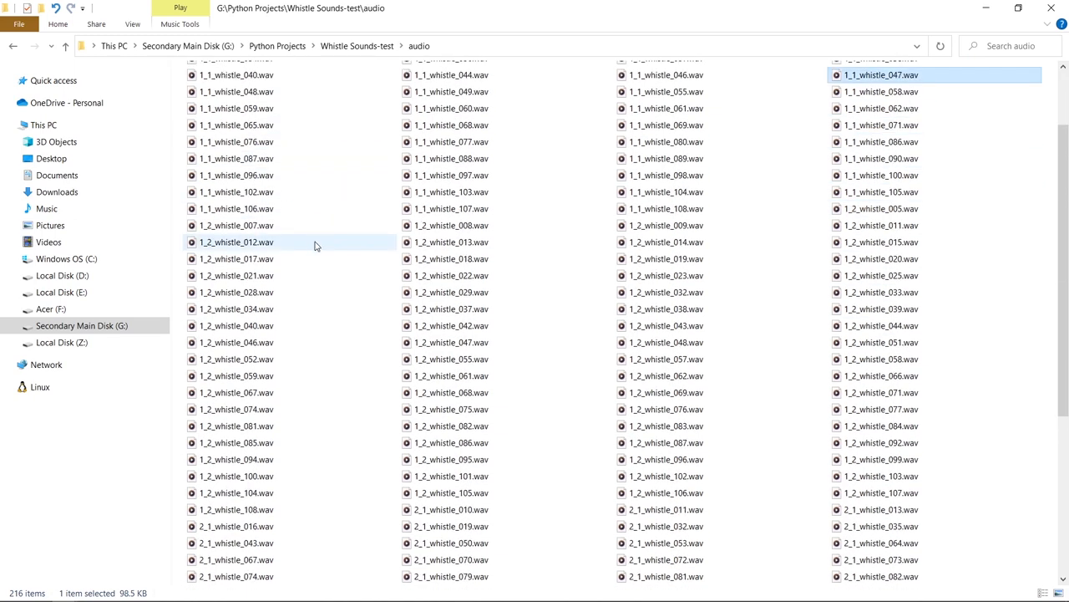
scroll("down", 3)
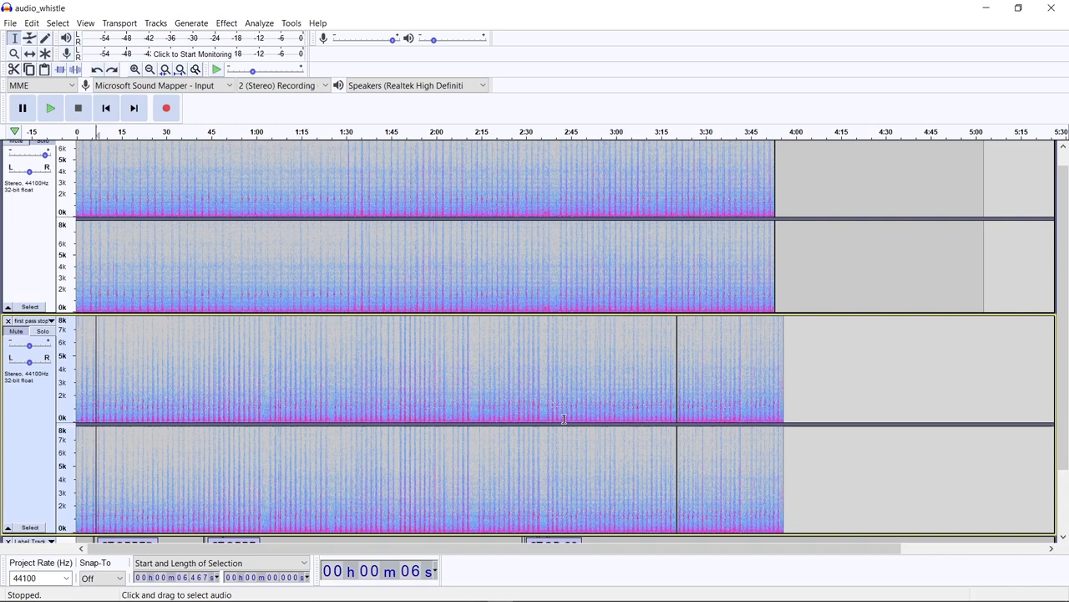
Step: Glance at the first track's options, then skim the YAMNet transfer-learning tutorial in Chrome
left_click(50, 147)
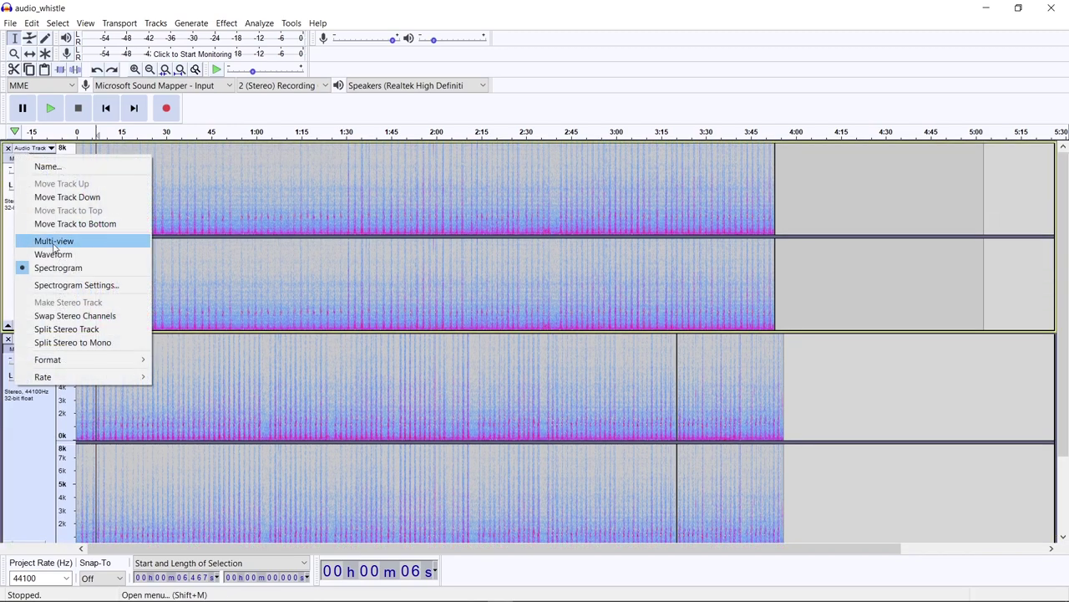
left_click(54, 240)
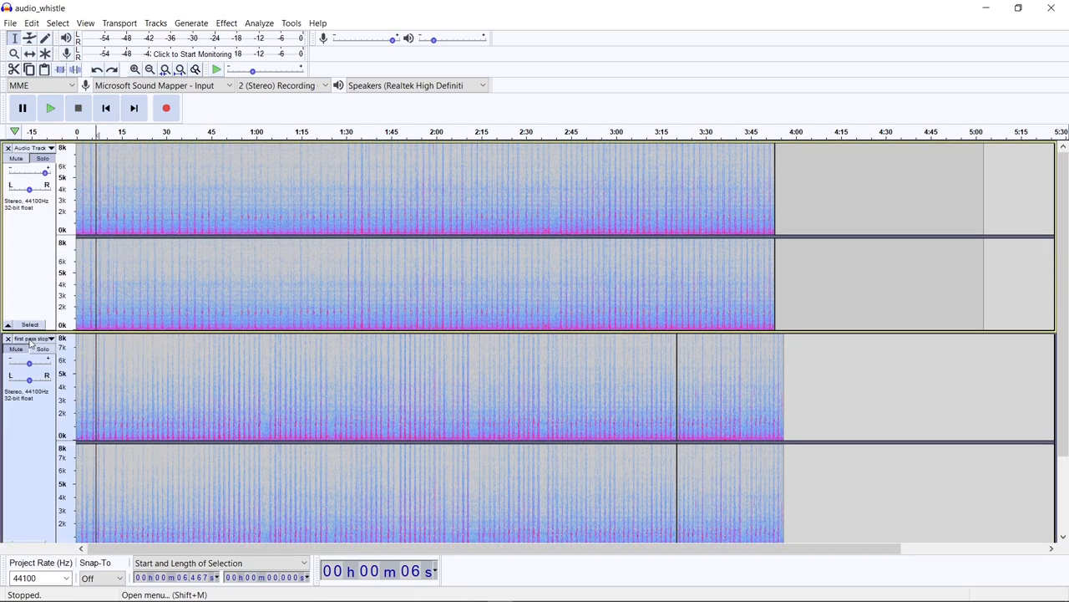
left_click(33, 338)
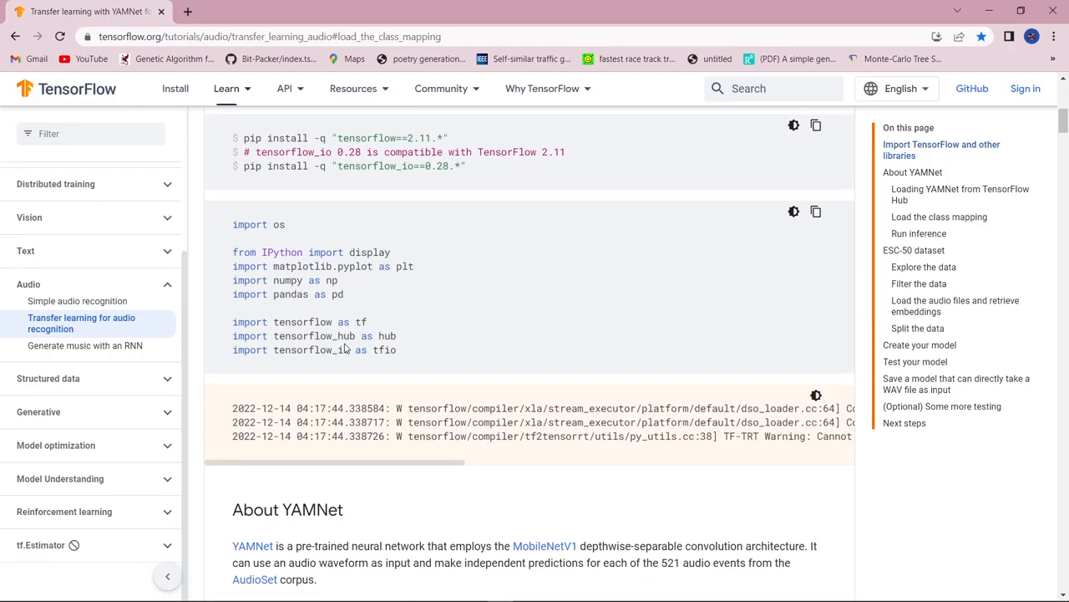
scroll("down", 3)
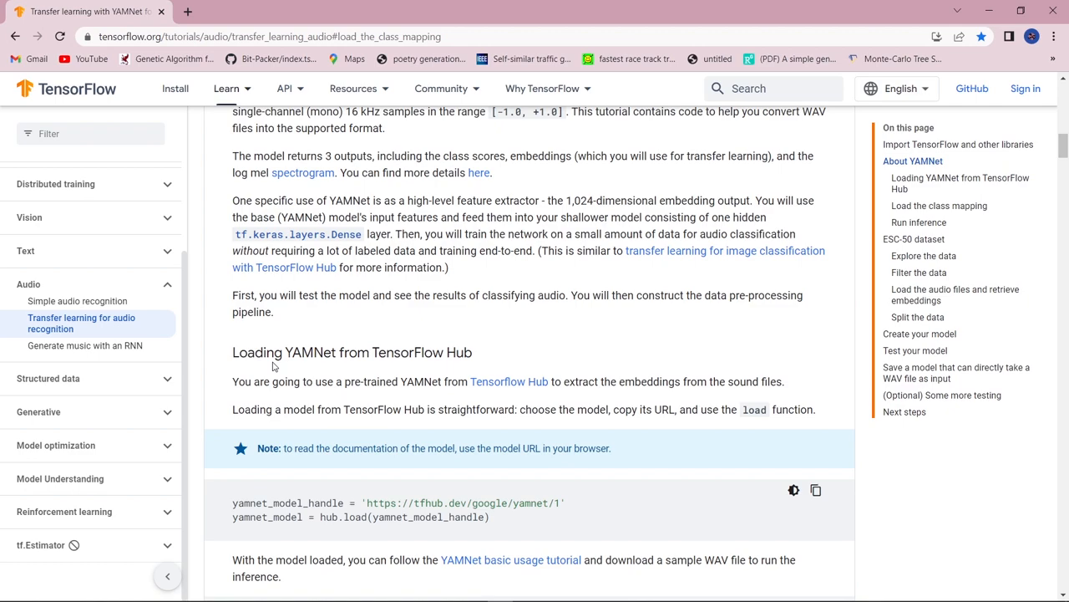
scroll("down", 3)
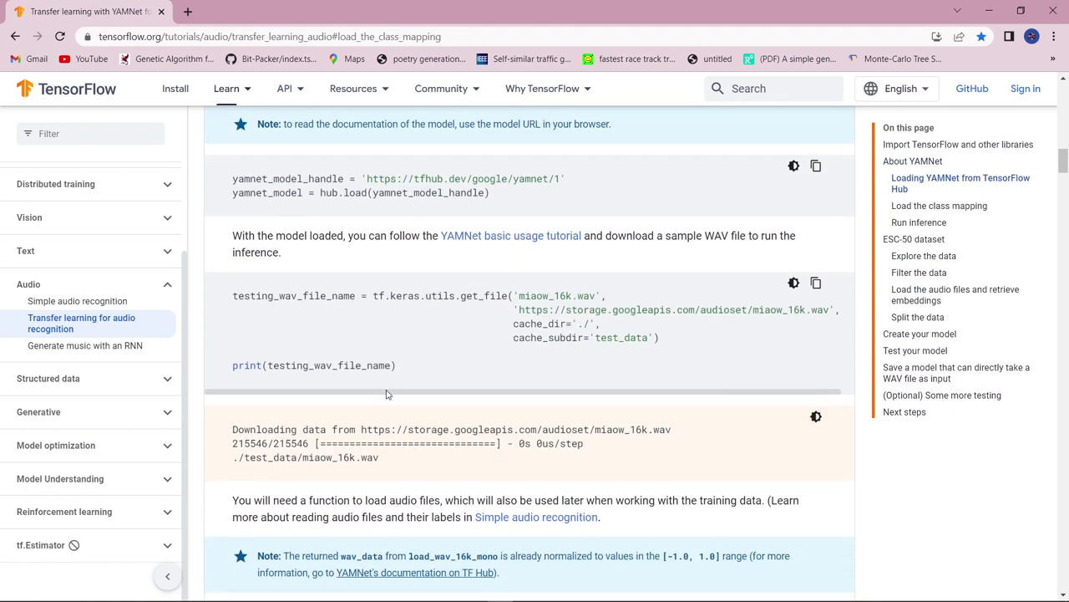
left_click(254, 10)
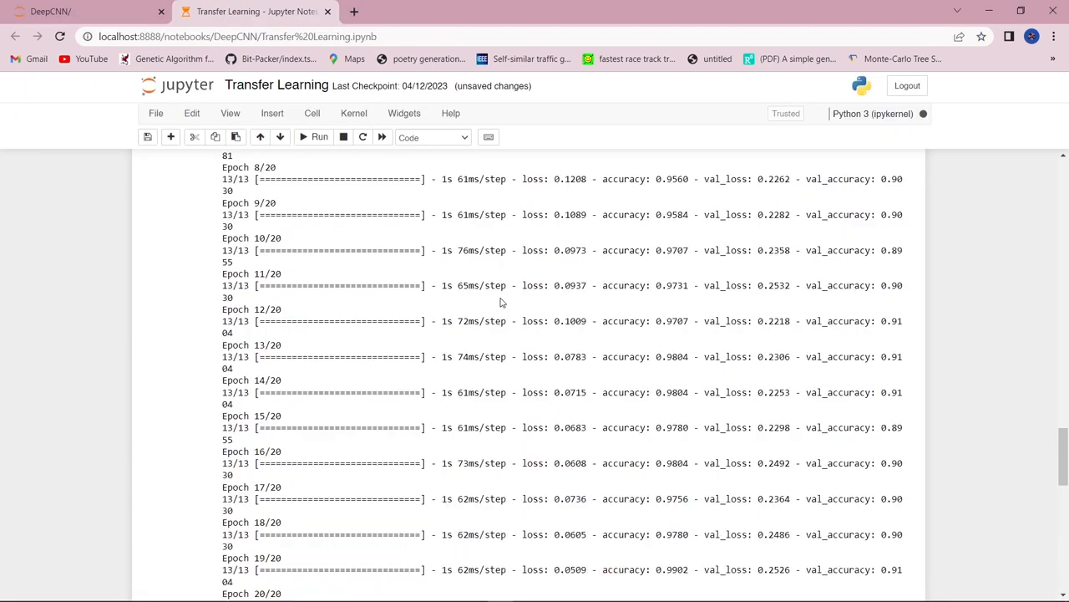
scroll("down", 3)
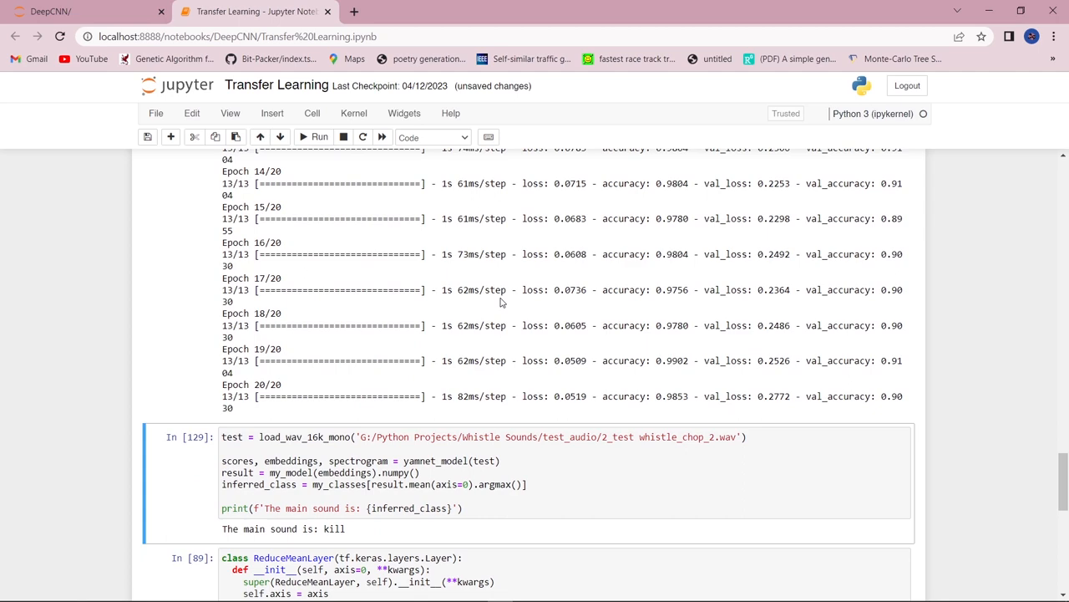
scroll("down", 3)
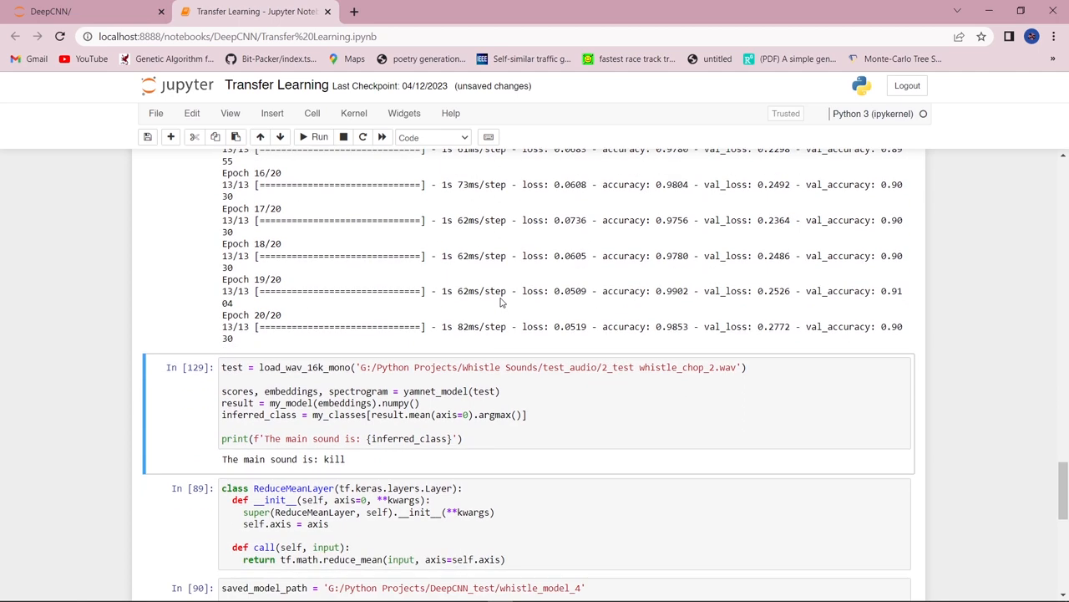
scroll("down", 3)
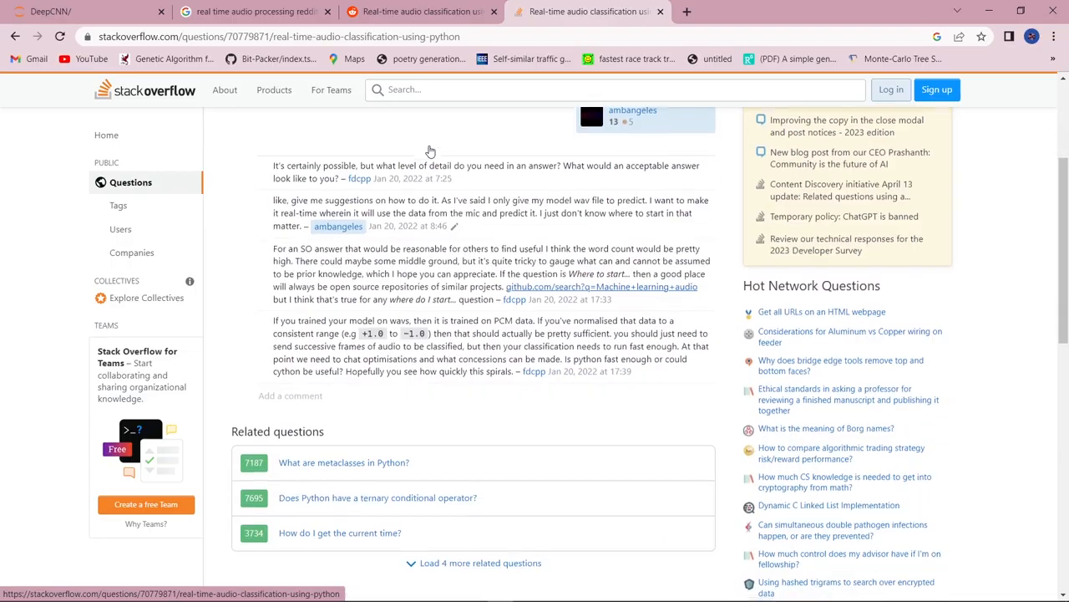
Step: Scroll the r/tensorflow real-time audio classification thread down to its replies
scroll("up", 3)
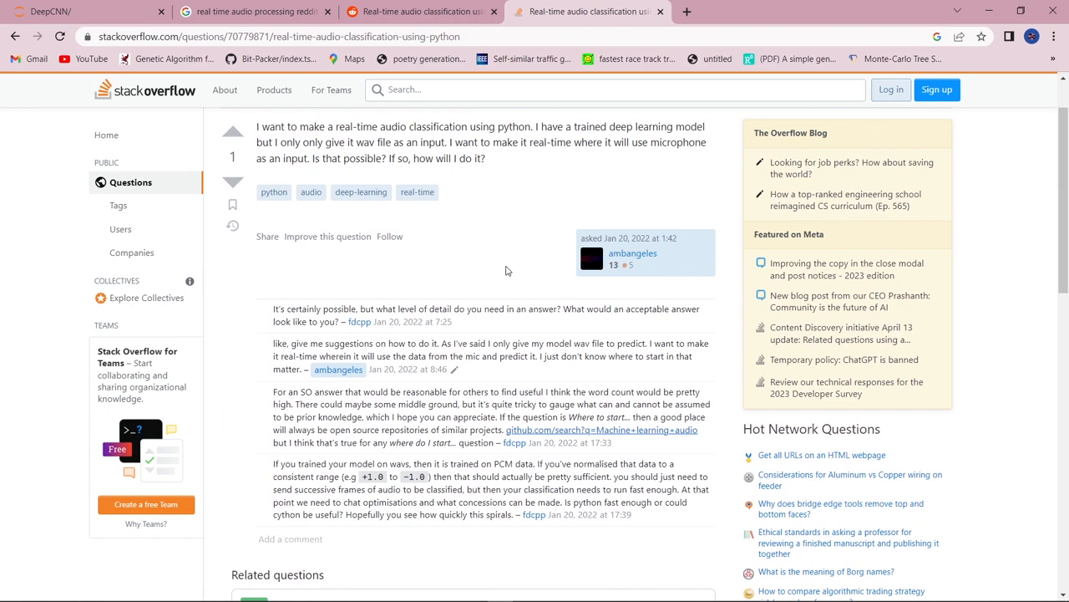
mouse_move(755, 292)
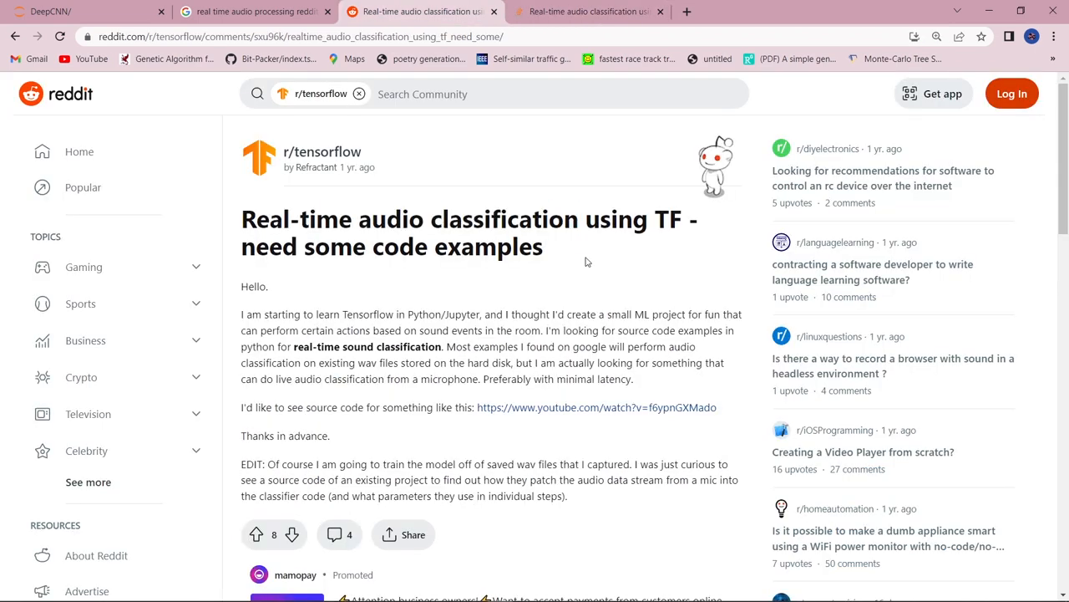
scroll("down", 3)
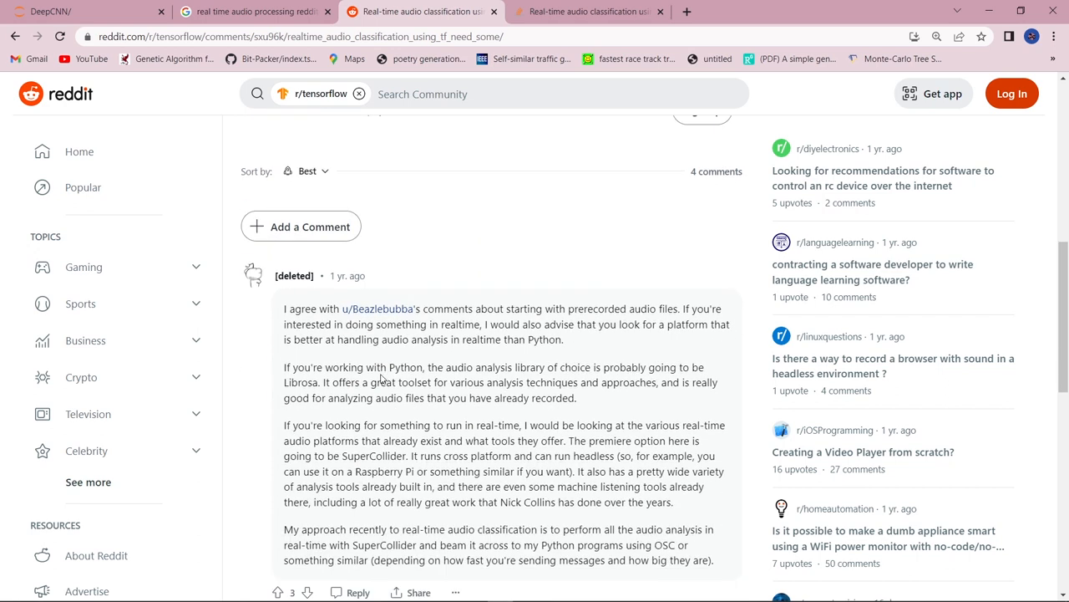
scroll("down", 3)
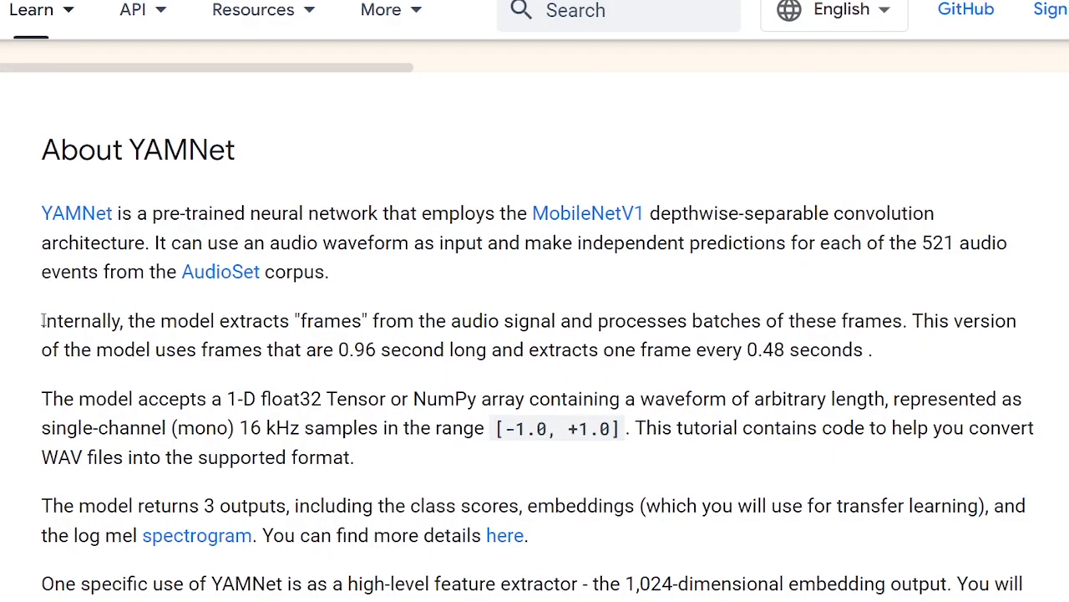
Step: Highlight the About YAMNet passage on audio framing and model outputs
left_click_drag(40, 321, 872, 350)
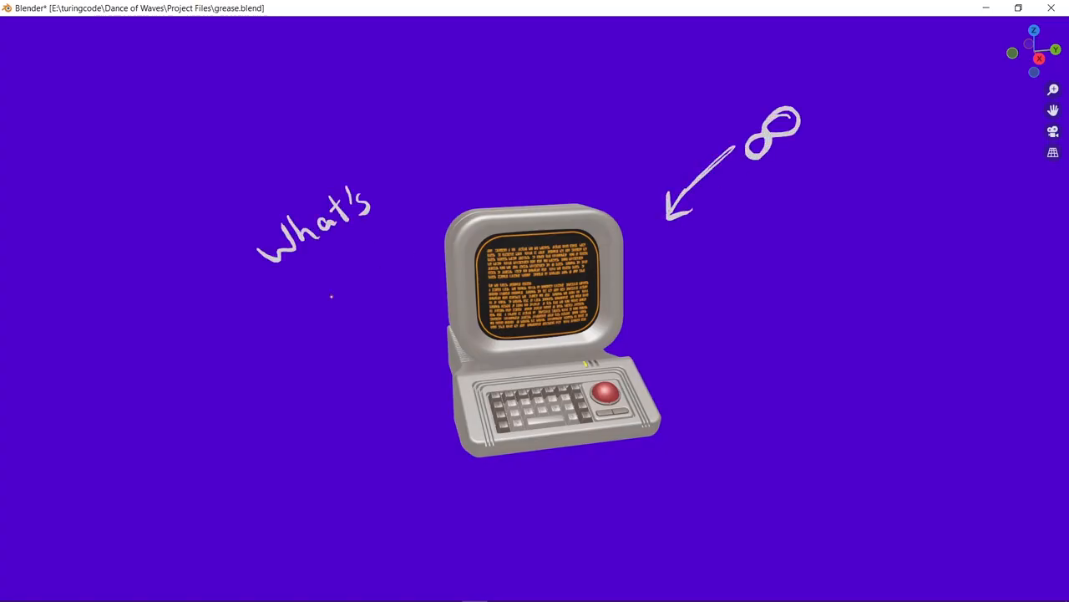
Step: Write more of the handwritten 'What's' note beside the retro computer model
left_click_drag(304, 275, 422, 301)
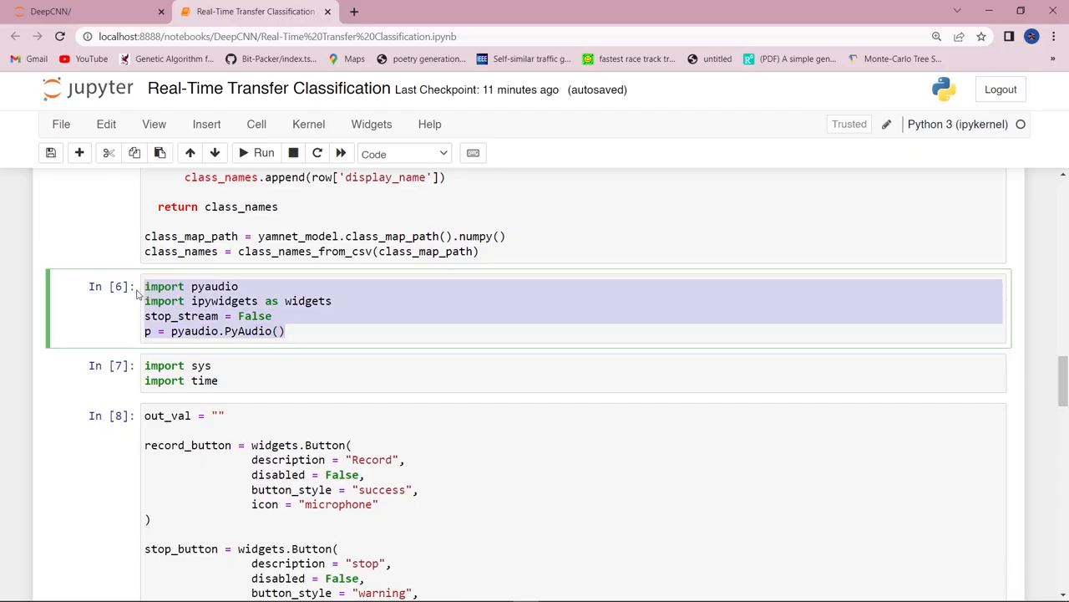
Step: Review the PyAudio imports, Record/stop widgets and the Record(seconds) classification function
scroll("down", 3)
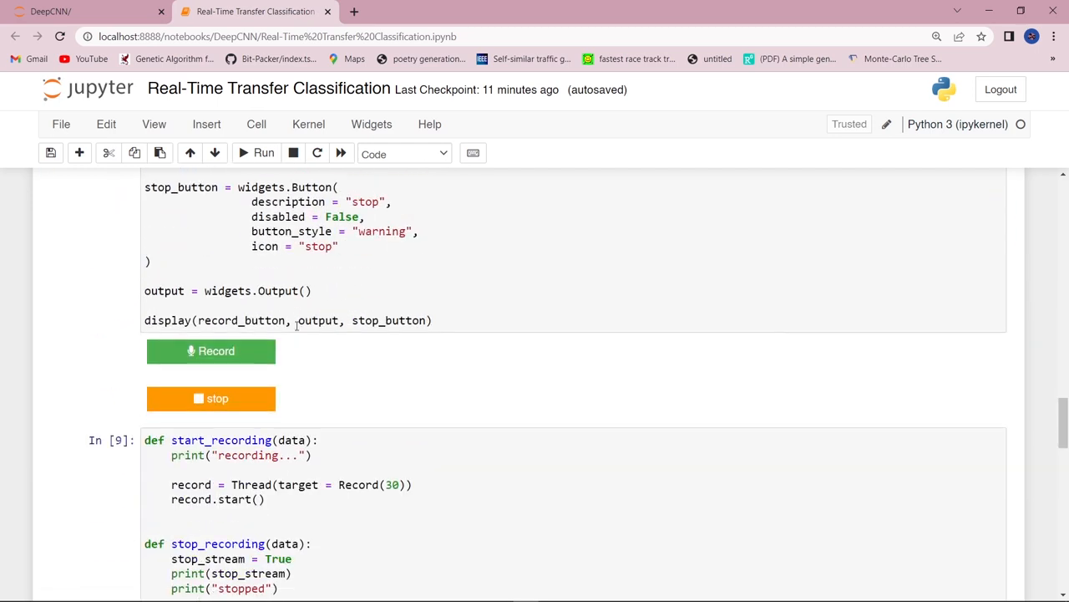
scroll("down", 3)
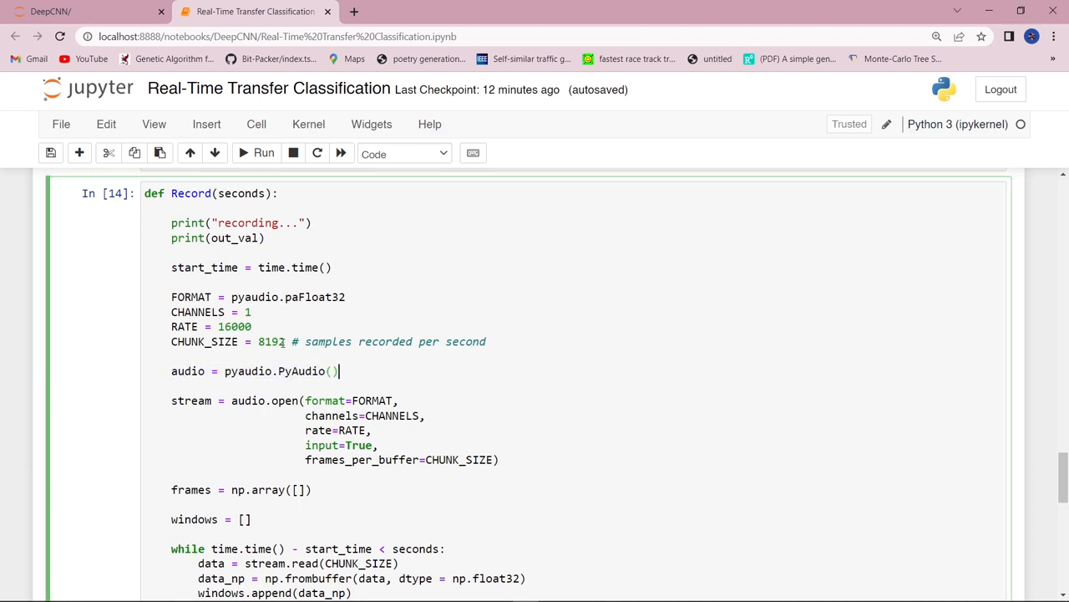
scroll("down", 3)
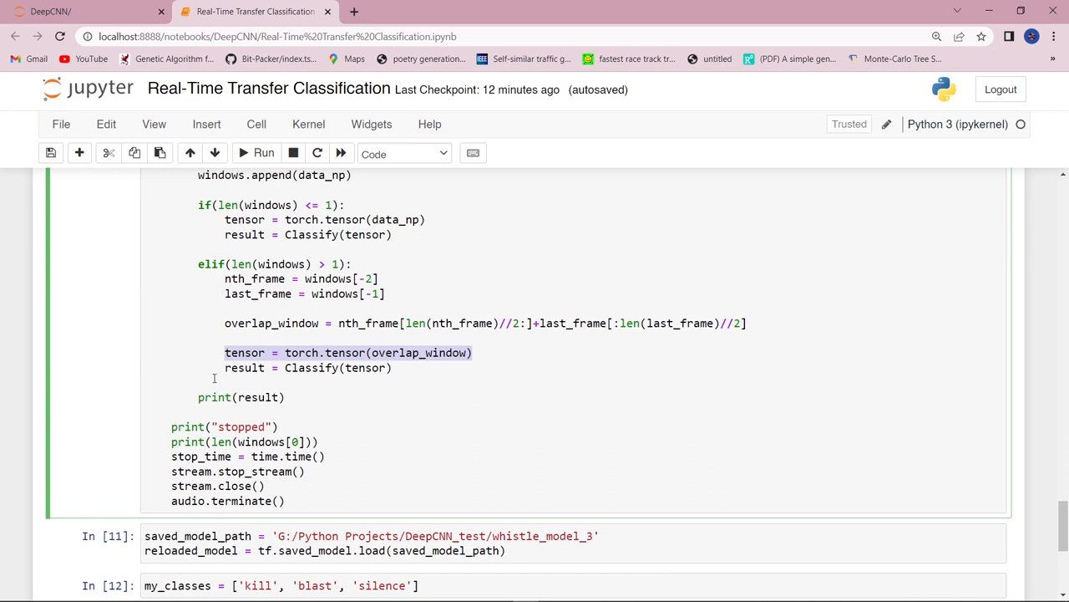
left_click(284, 370)
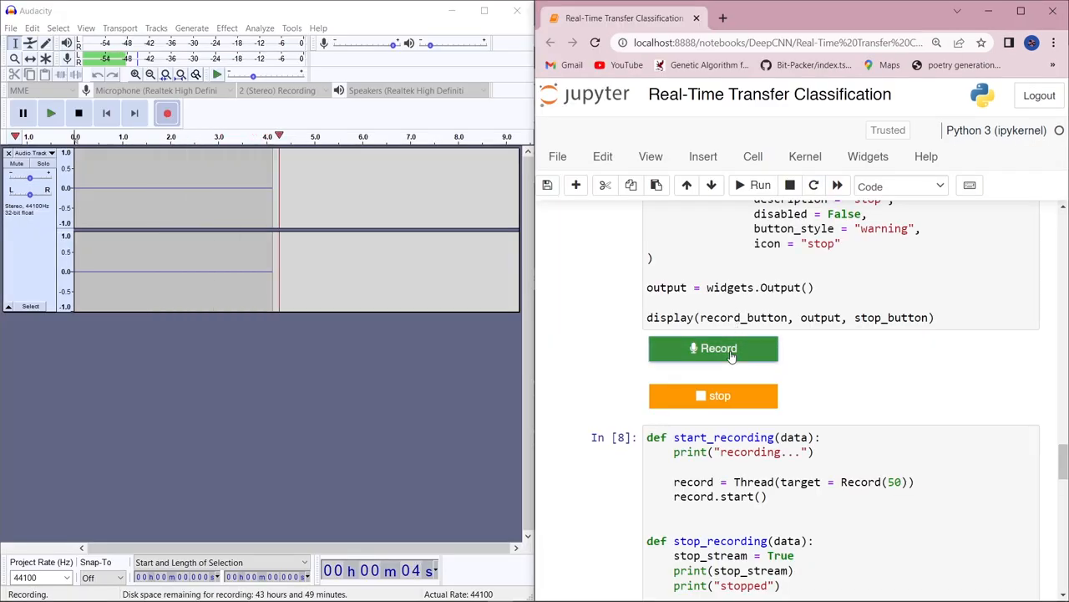
Step: Start a live whistle recording and watch the silence/kill/blast predictions print
left_click(712, 350)
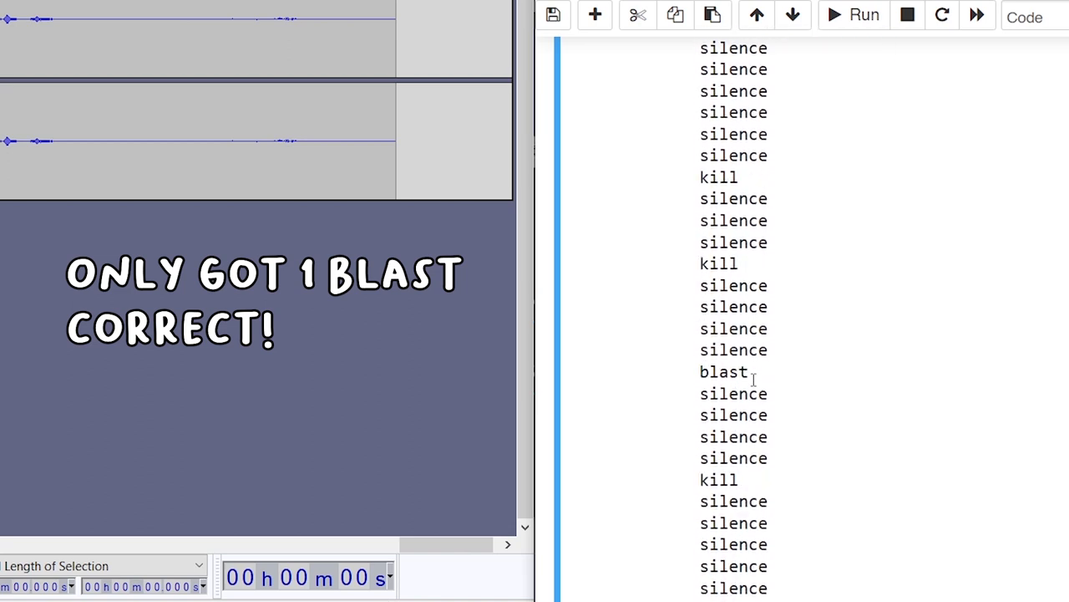
scroll("down", 3)
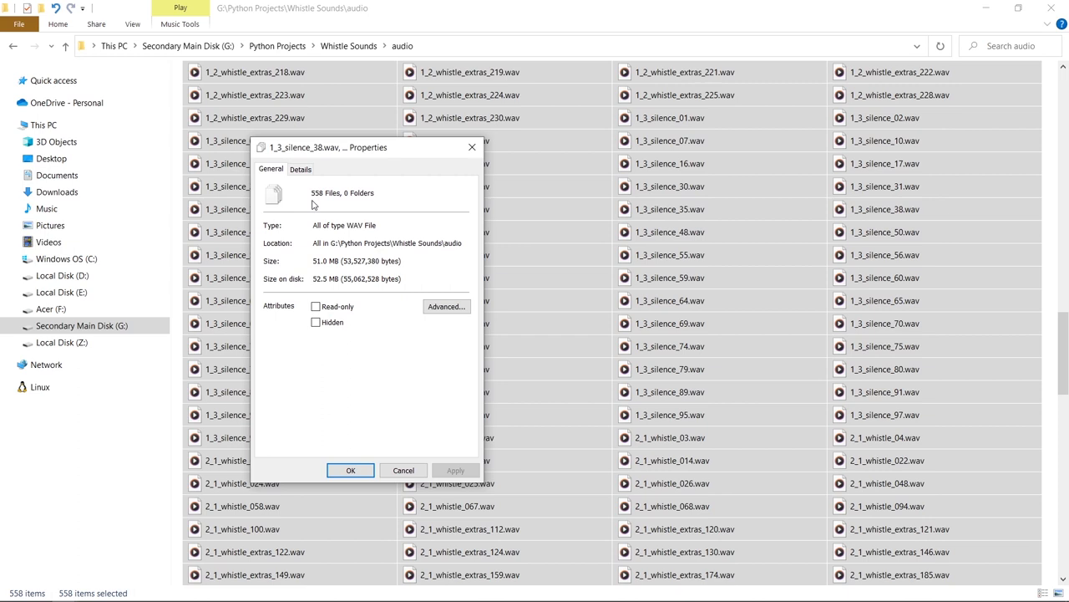
mouse_move(332, 231)
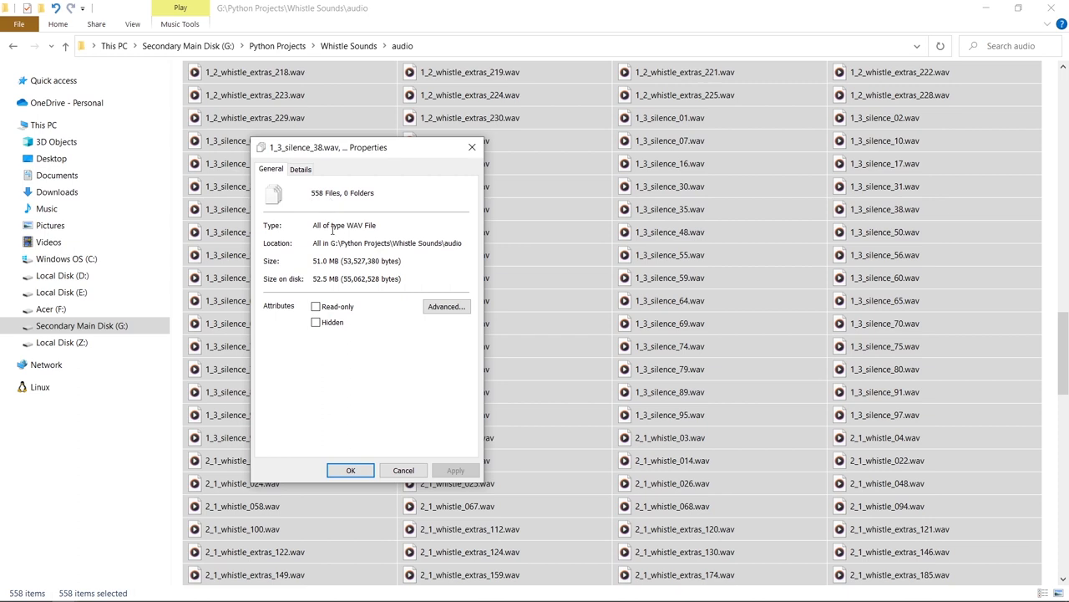
mouse_move(348, 287)
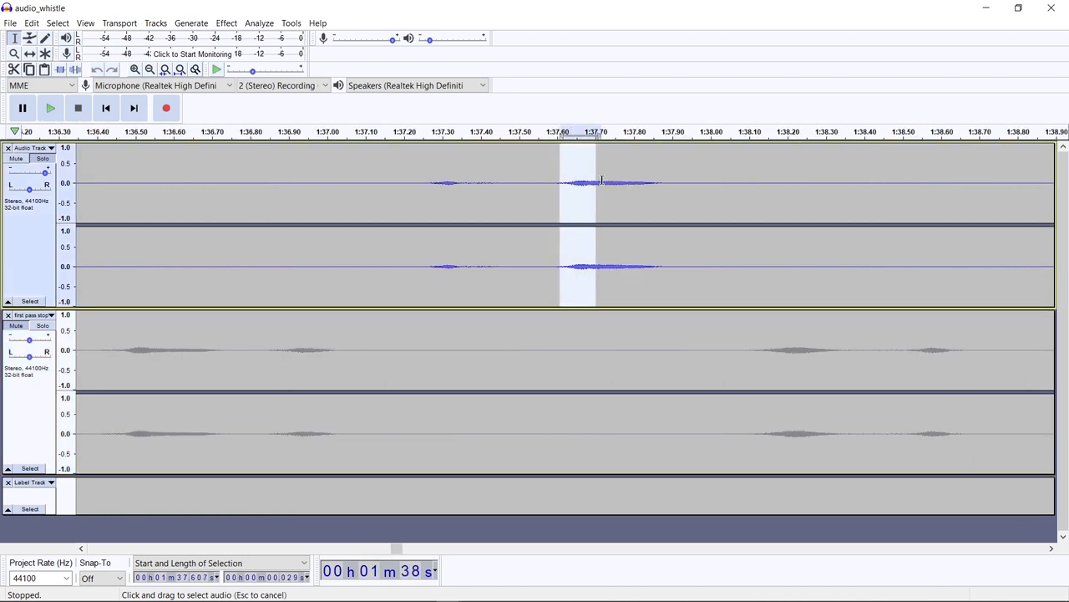
Step: Select a recorded whistle and the stretch just after it in Audacity
left_click(633, 182)
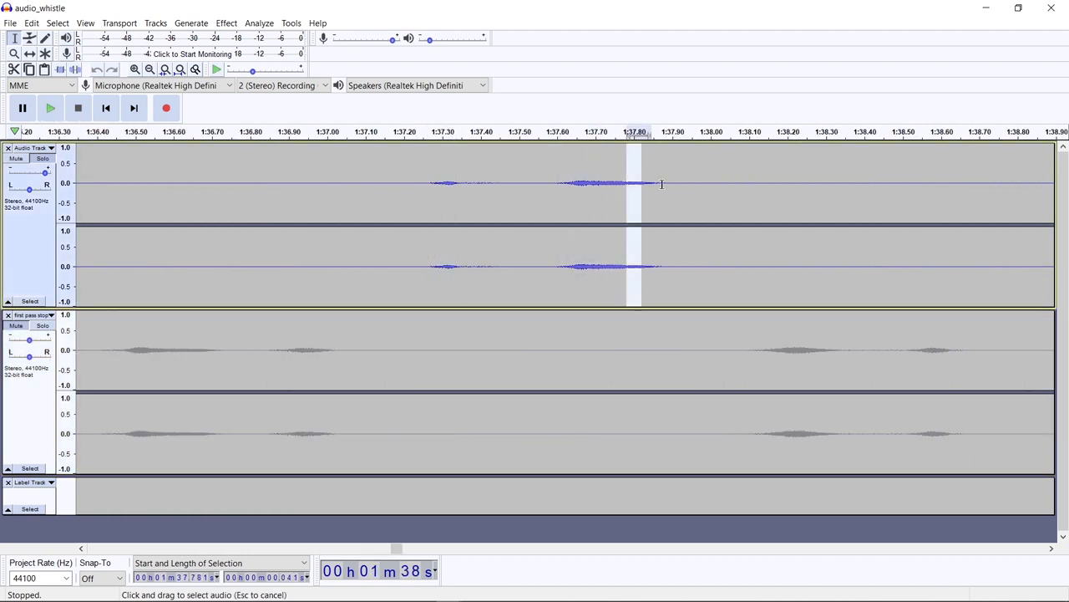
left_click(712, 418)
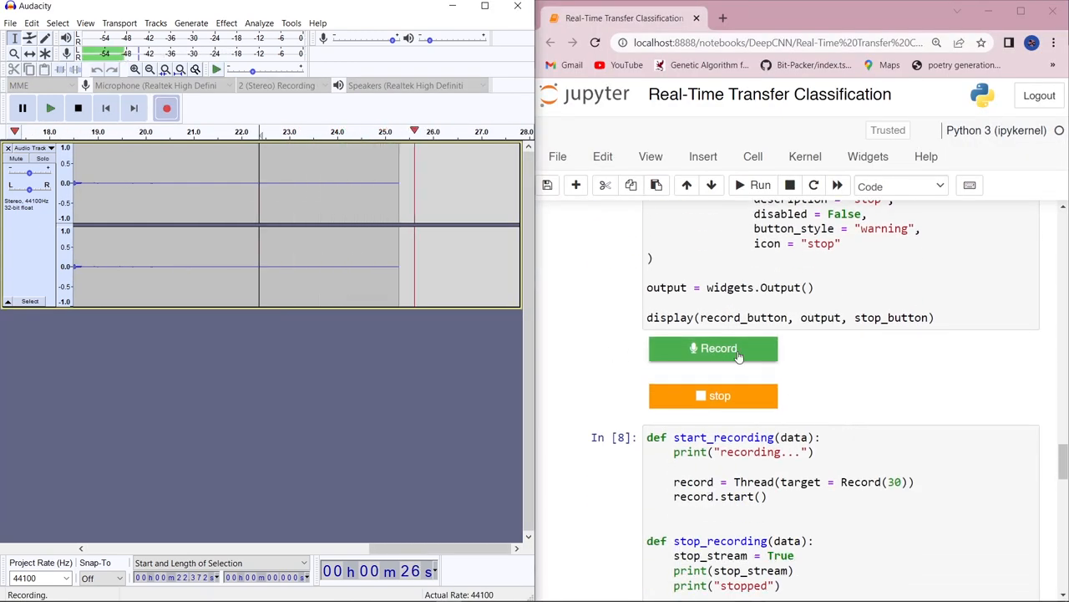
Step: Rerun the live recording with argument 30 and read the silence/kill/blast output
left_click(712, 350)
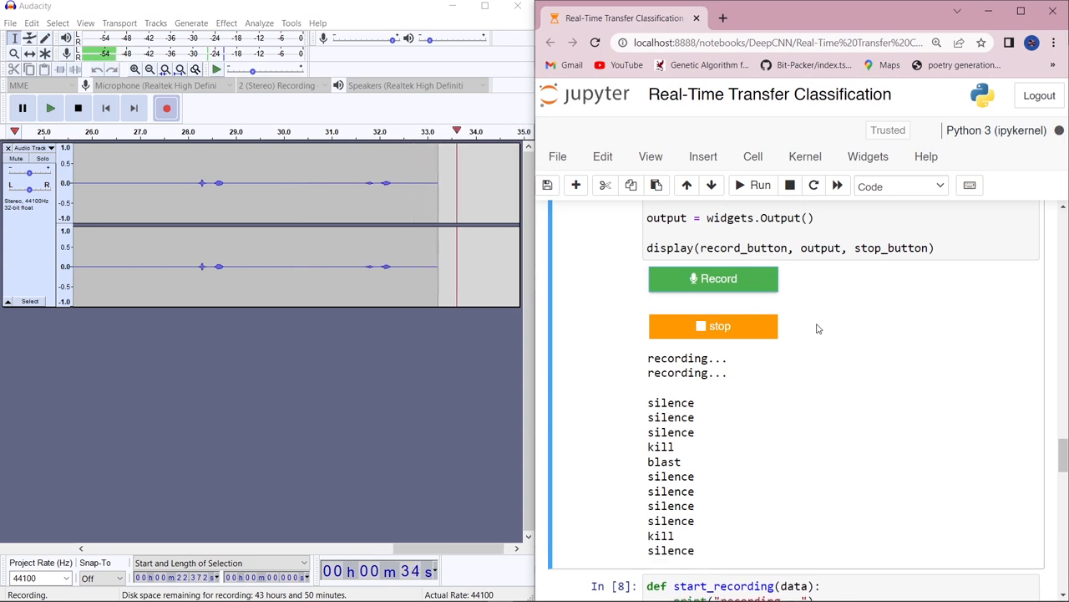
scroll("down", 3)
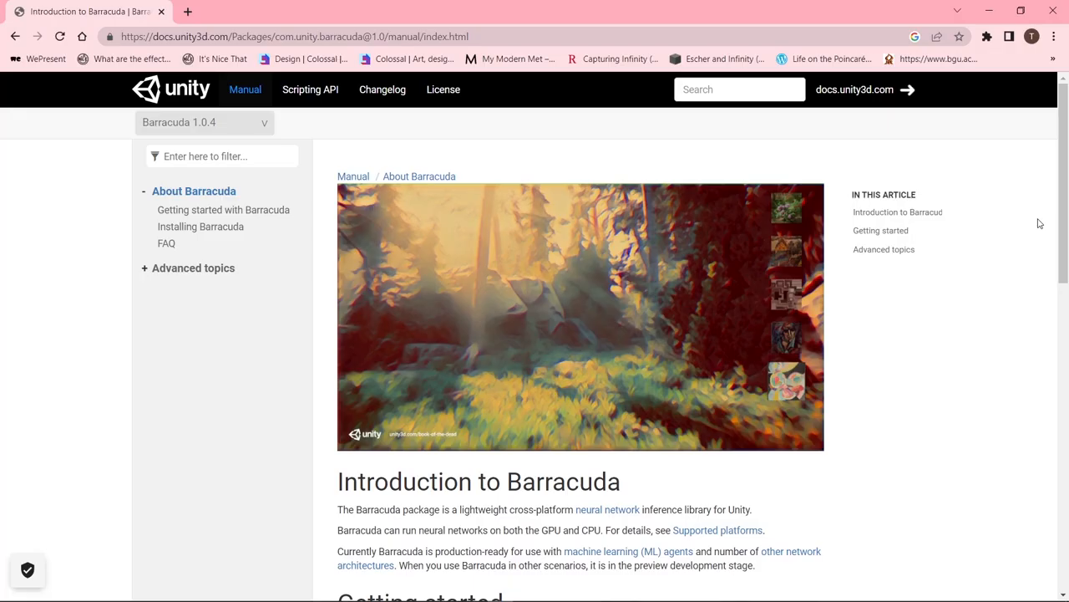
Step: Scroll the Barracuda introduction through Getting started and Advanced topics
scroll("down", 3)
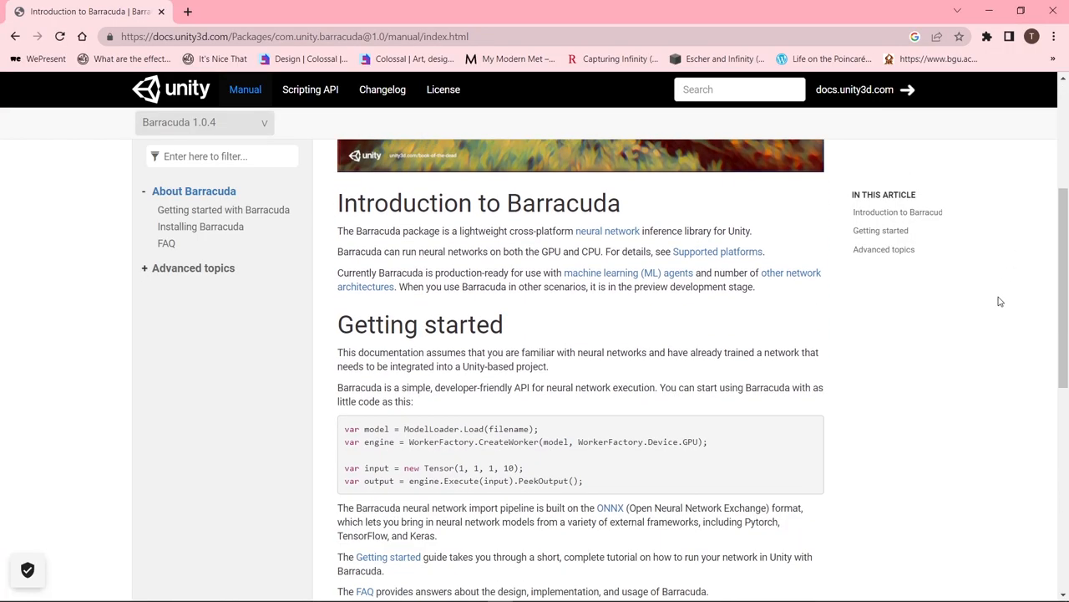
scroll("down", 3)
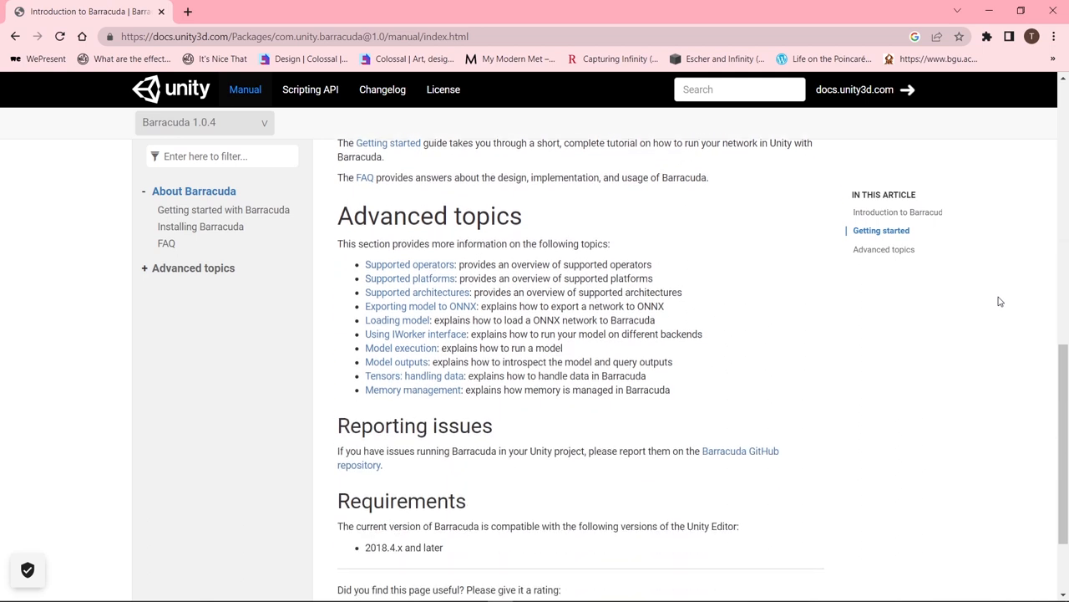
scroll("up", 3)
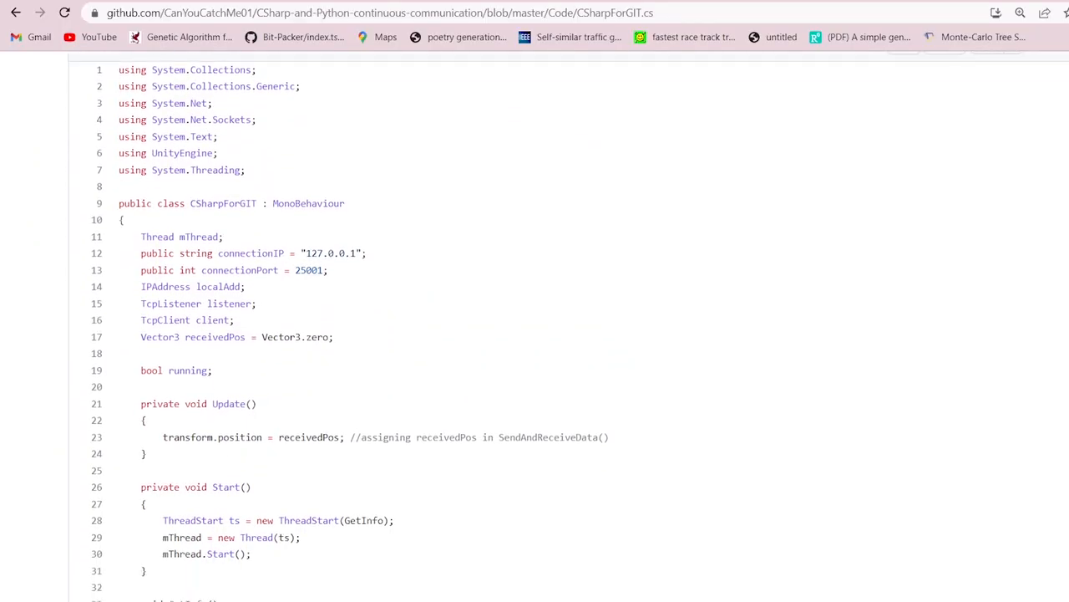
scroll("down", 3)
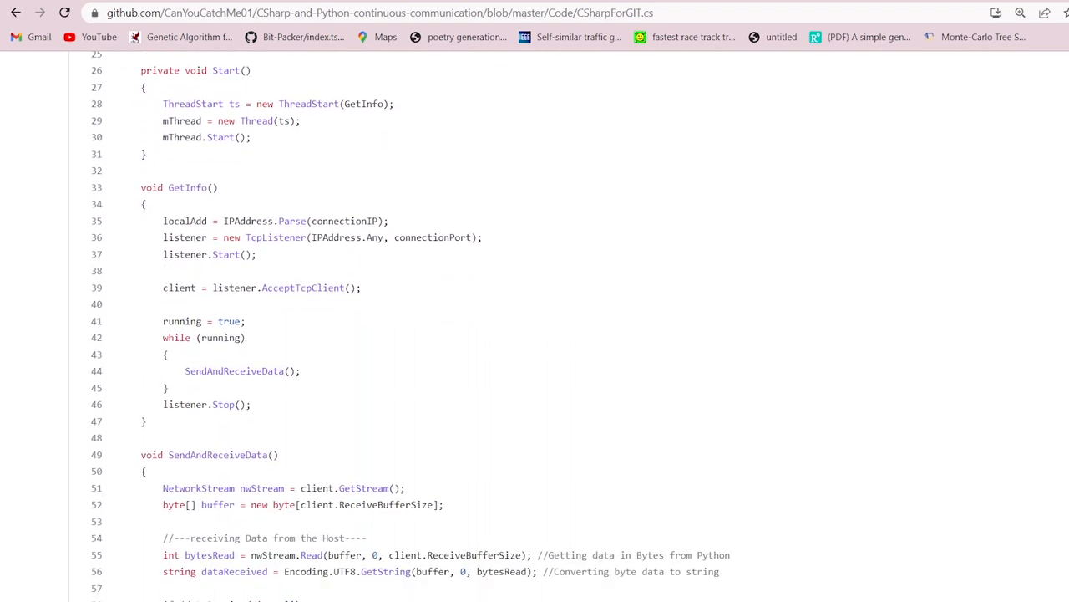
scroll("down", 3)
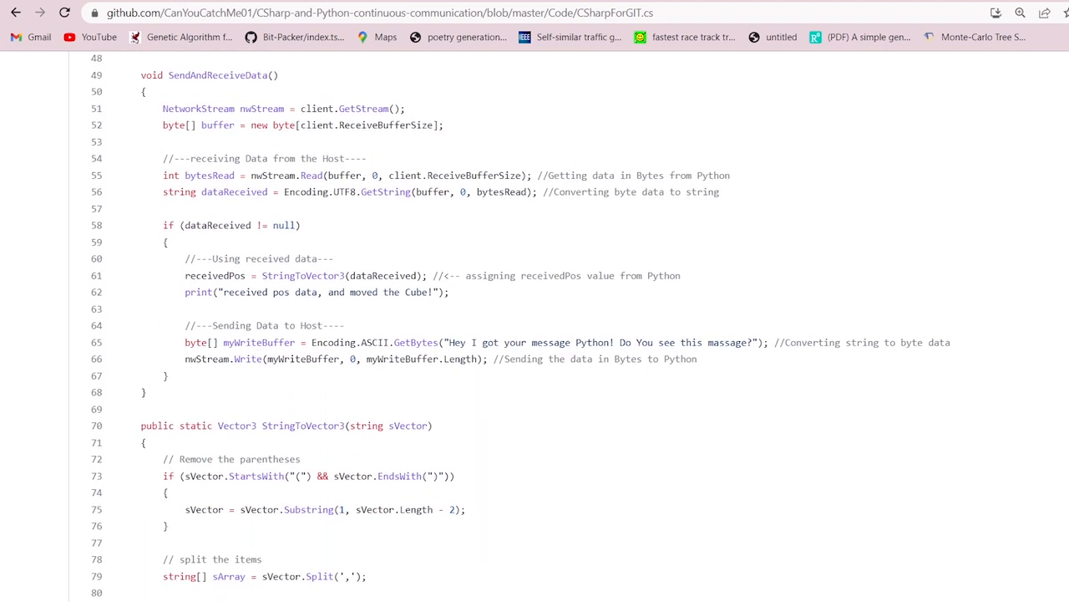
scroll("down", 3)
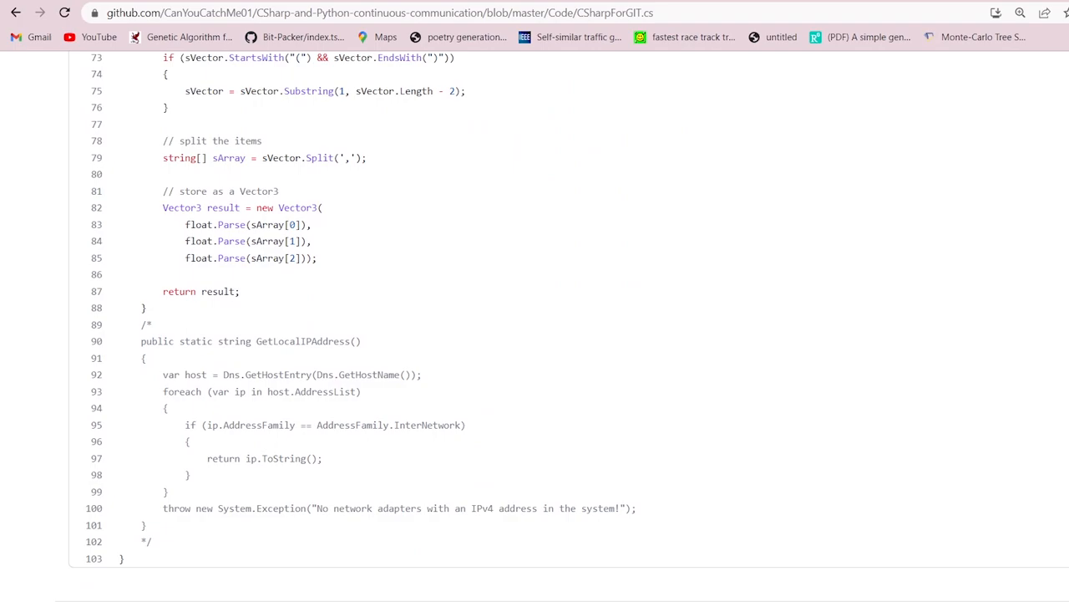
scroll("up", 3)
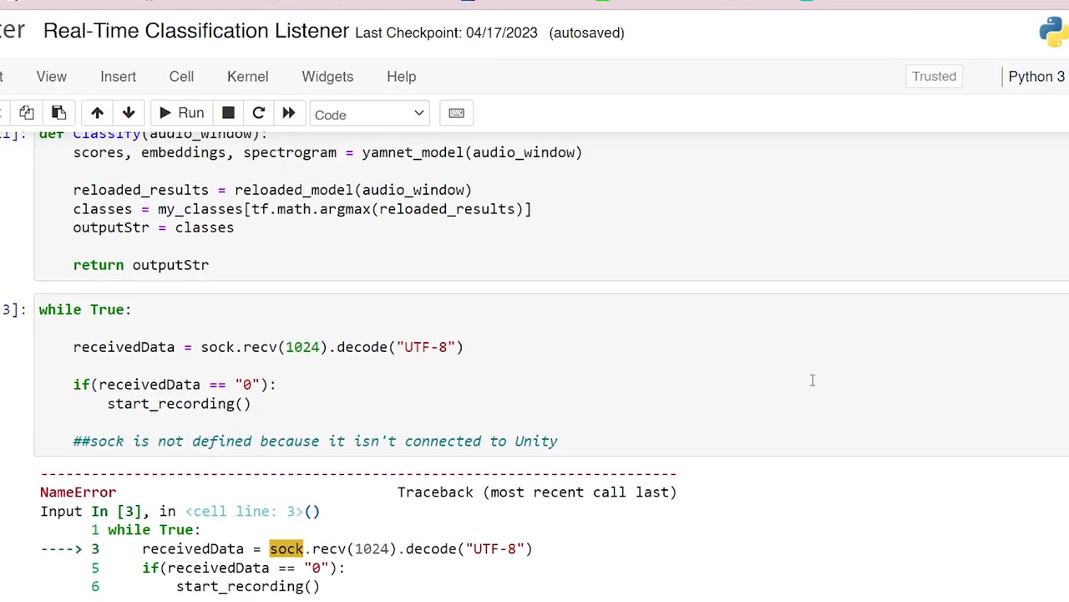
left_click(635, 397)
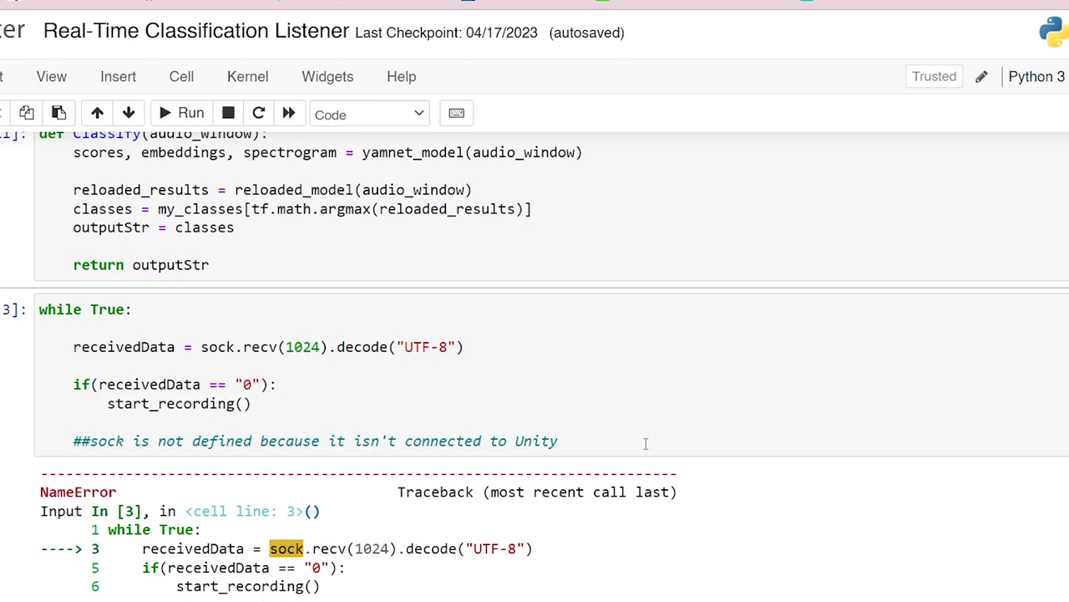
left_click(558, 441)
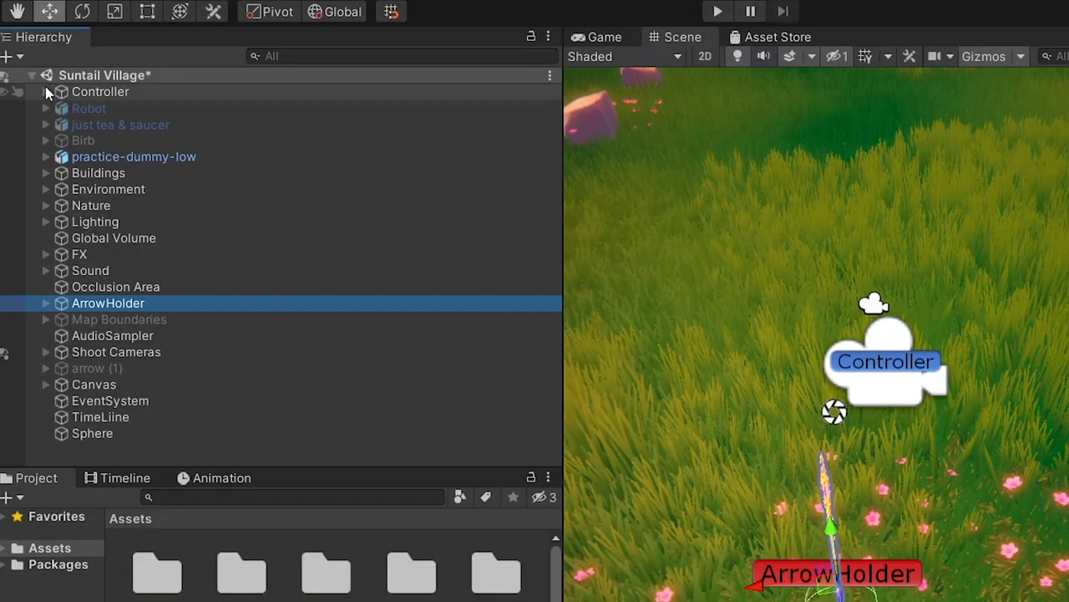
Step: Select ArrowHolder and play the village scene to fire the magic arrow
left_click(46, 90)
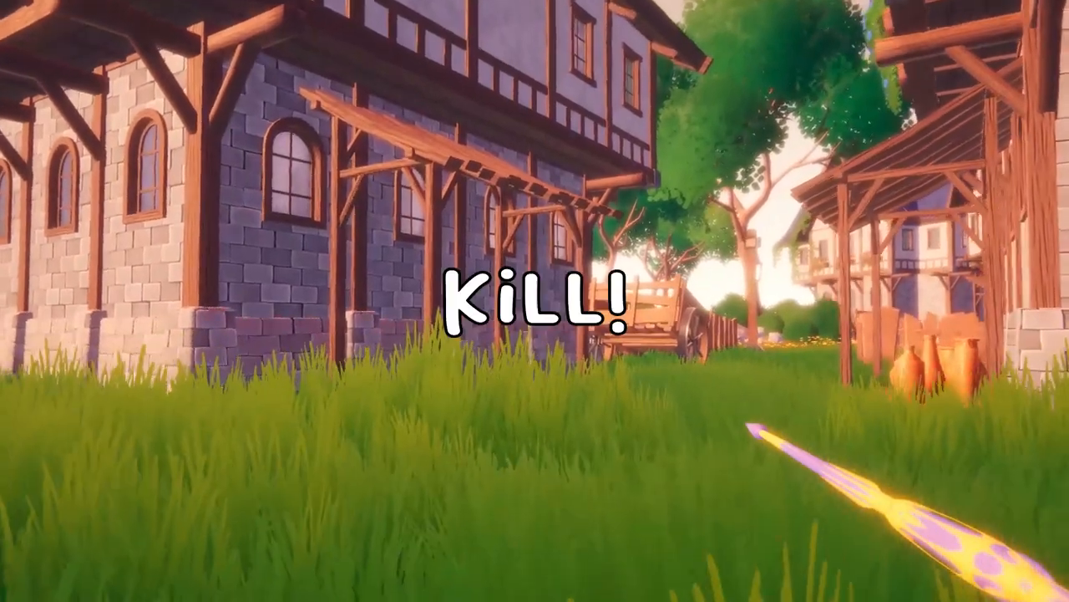
key("alt+tab")
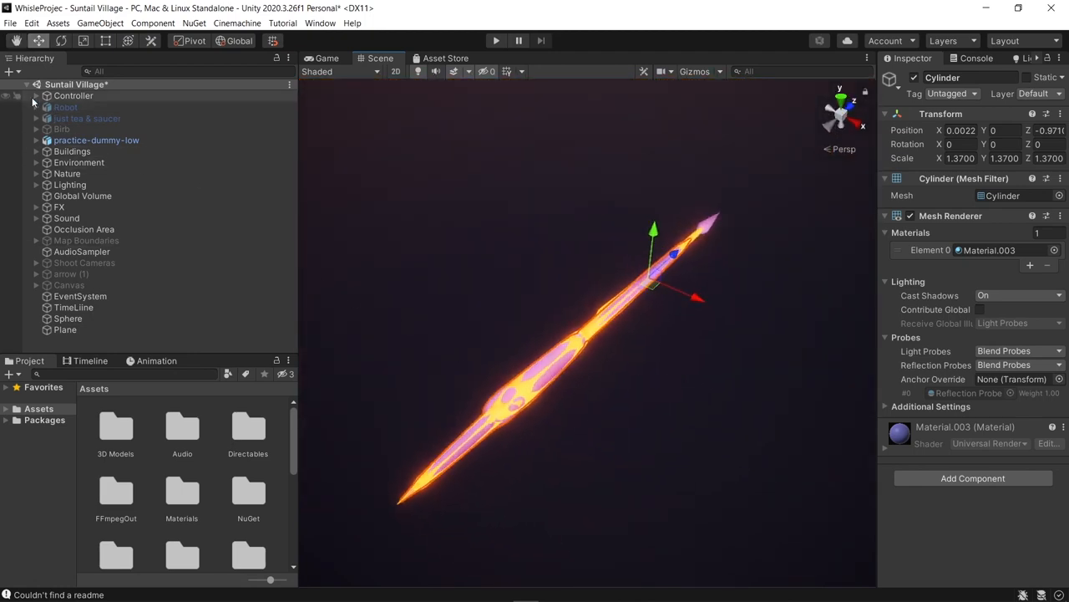
Step: Reveal the CurvePoints under Controller Camera that shape the arrow's flight path
left_click(37, 95)
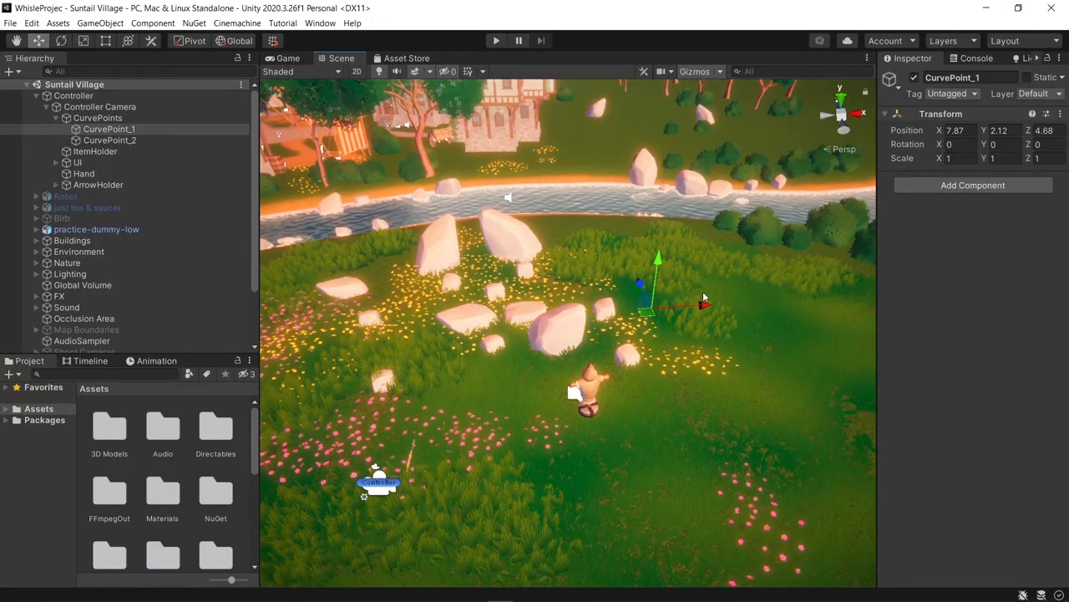
left_click(109, 141)
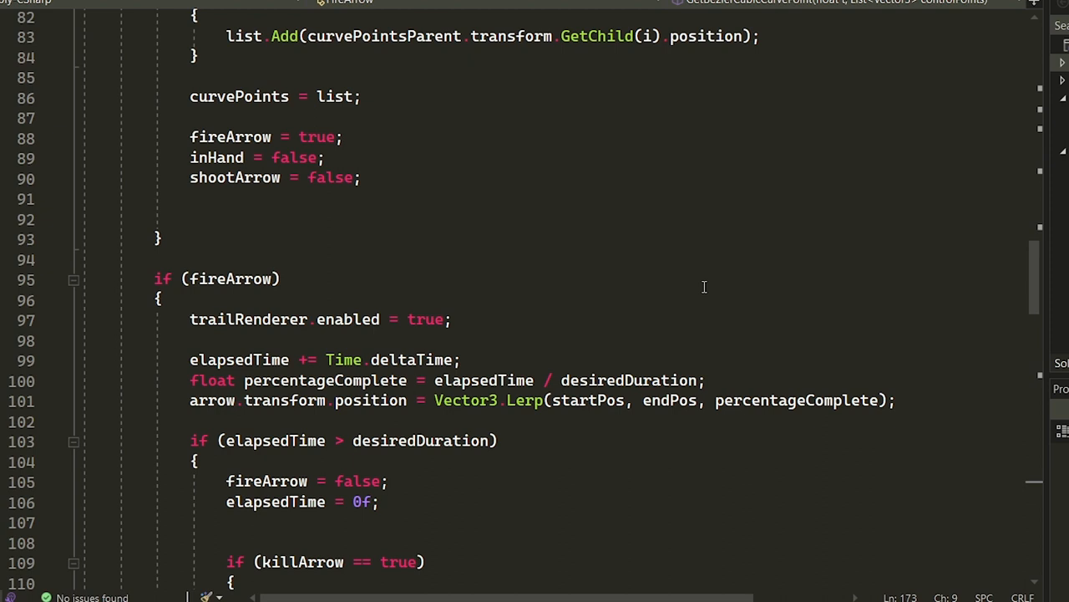
scroll("down", 3)
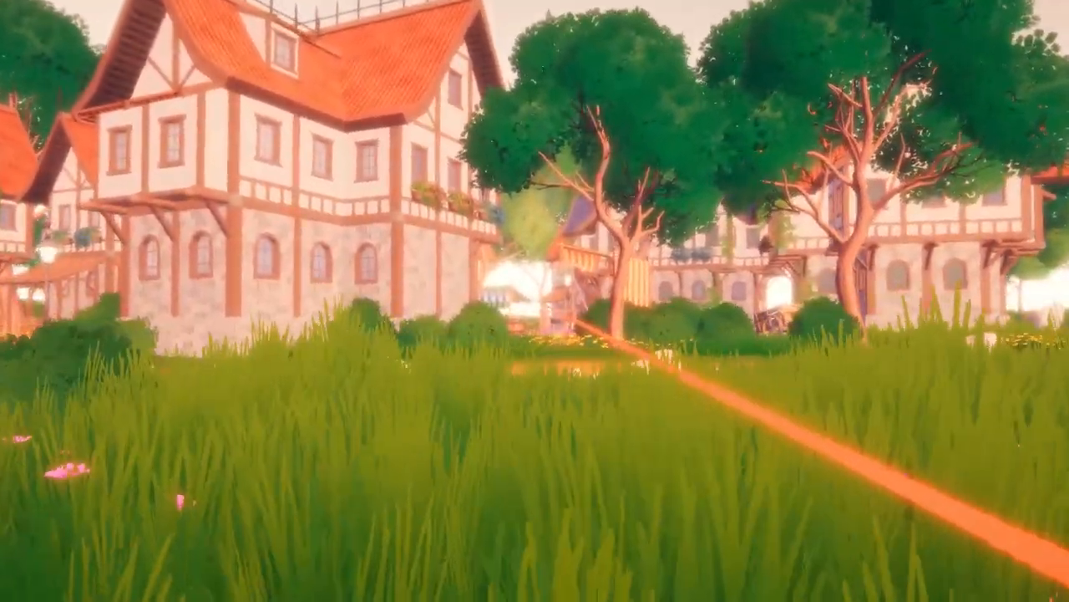
mouse_move(535, 301)
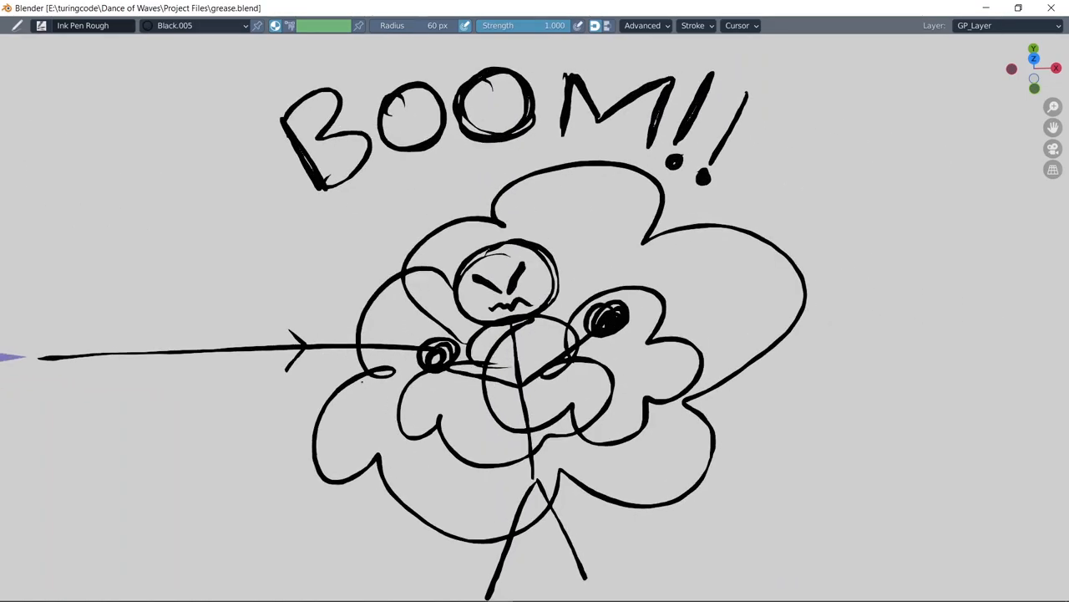
scroll("up", 3)
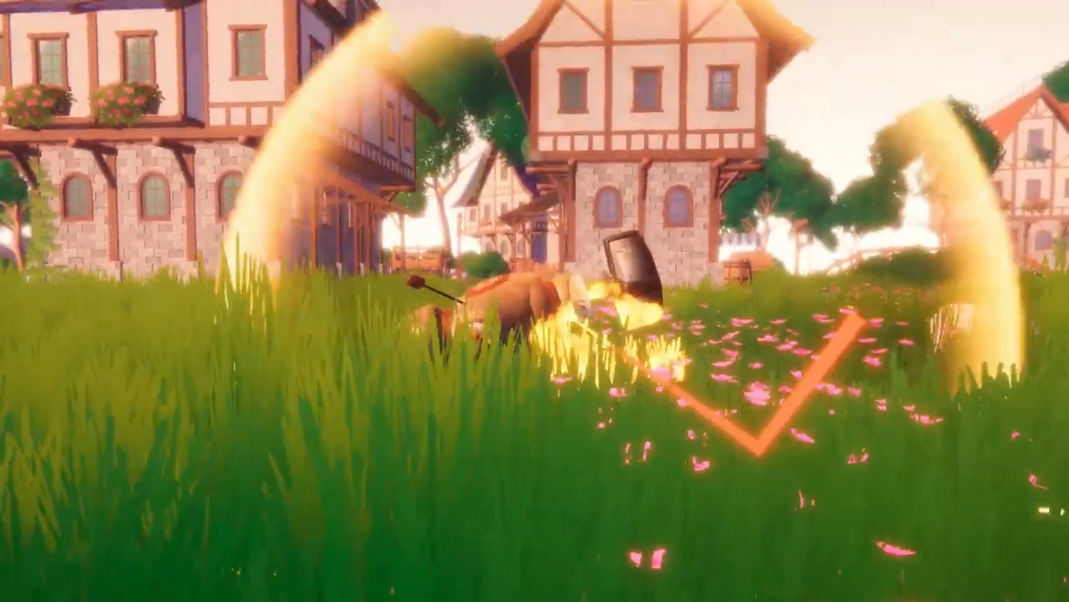
mouse_move(535, 300)
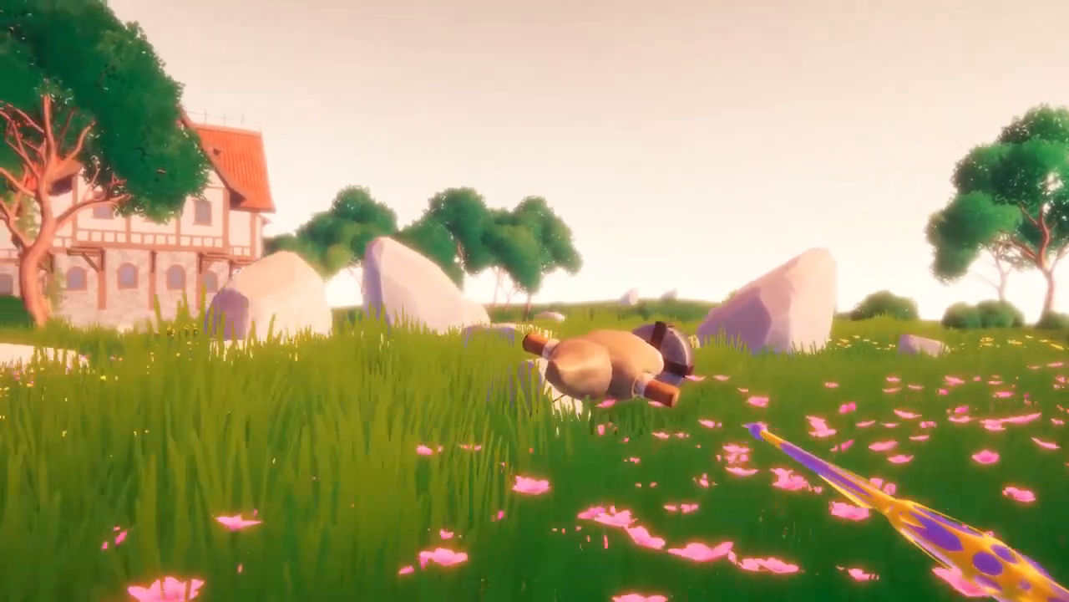
mouse_move(535, 301)
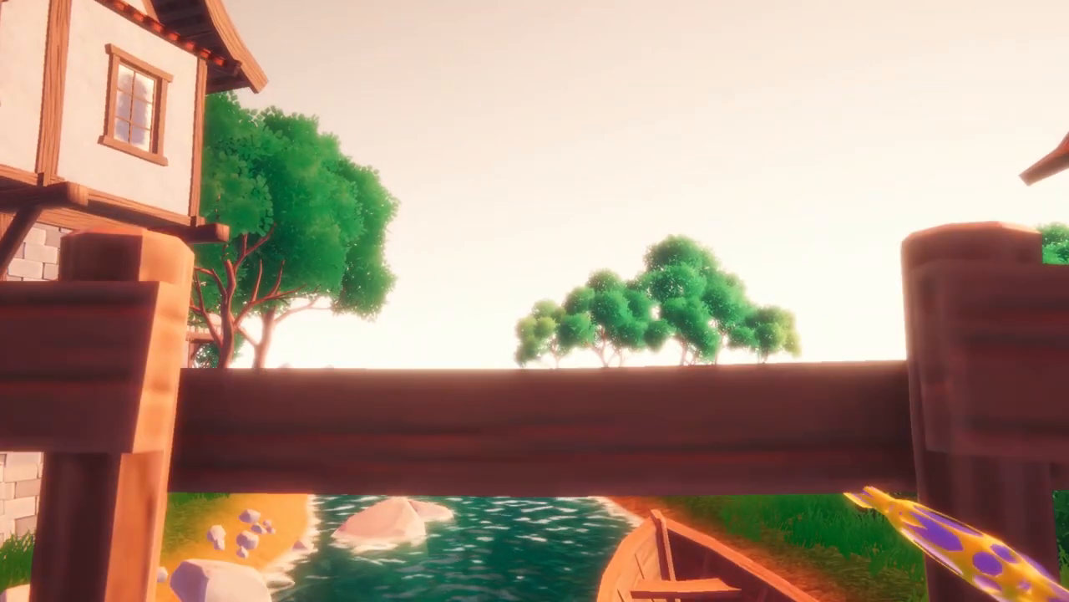
mouse_move(535, 301)
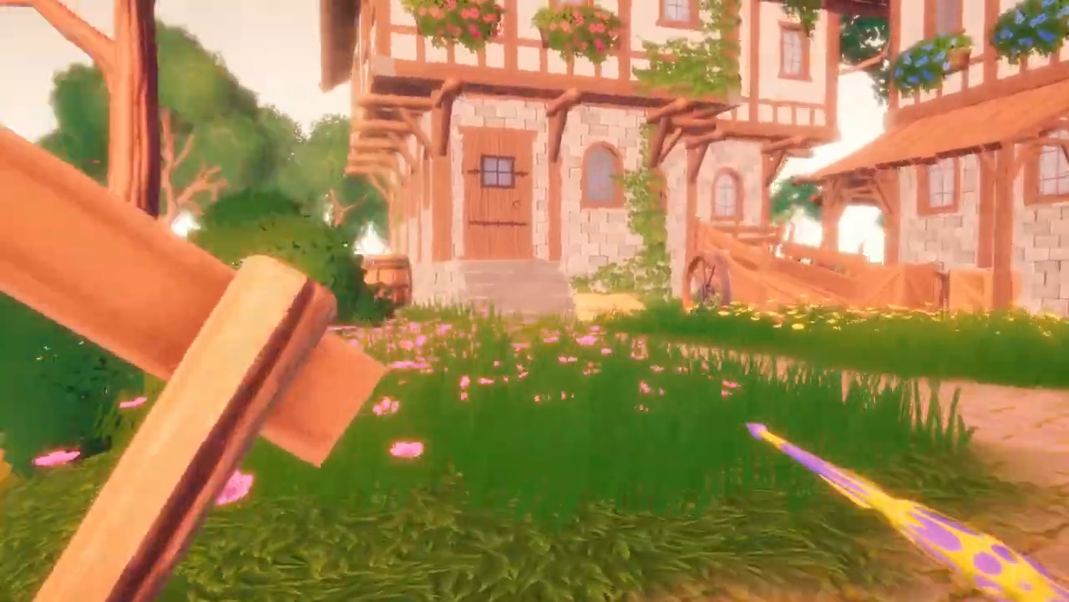
mouse_move(535, 301)
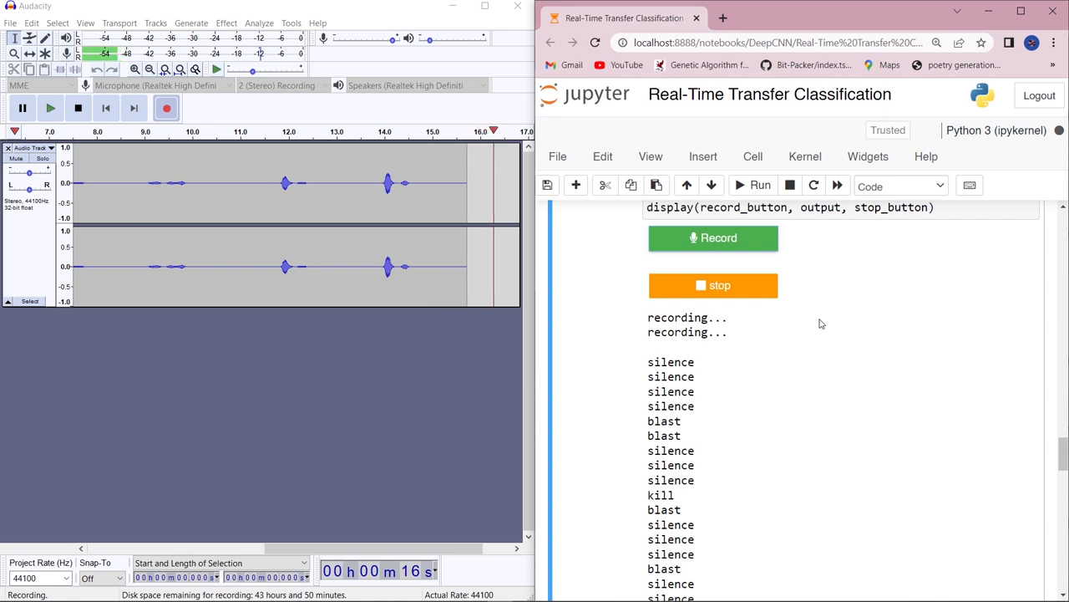
Step: Let the live classifier print silence, blast and kill lines, then stop the Audacity recording
scroll("down", 3)
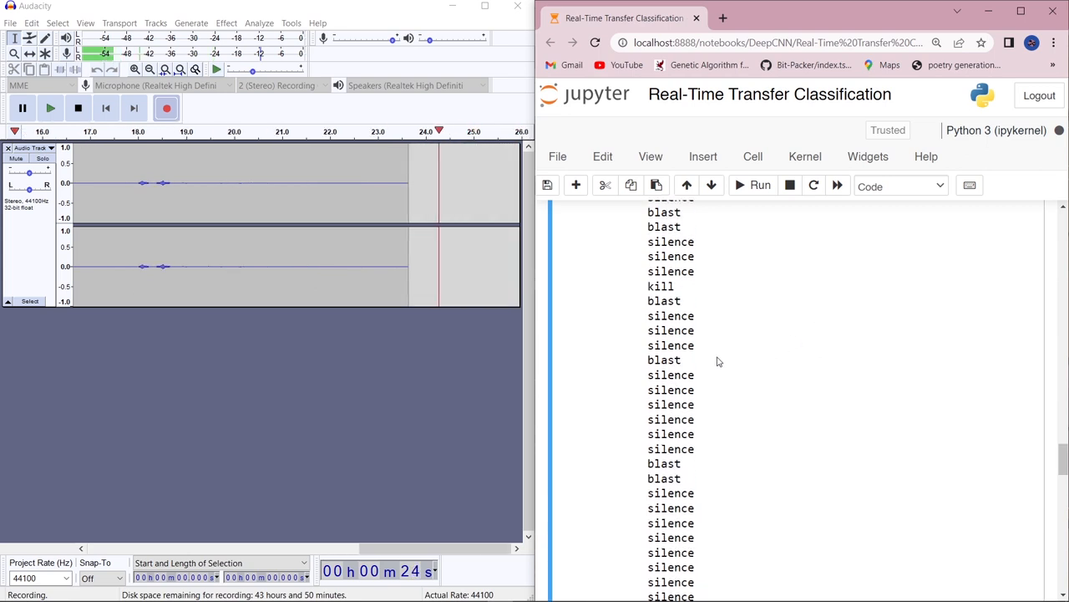
left_click(77, 107)
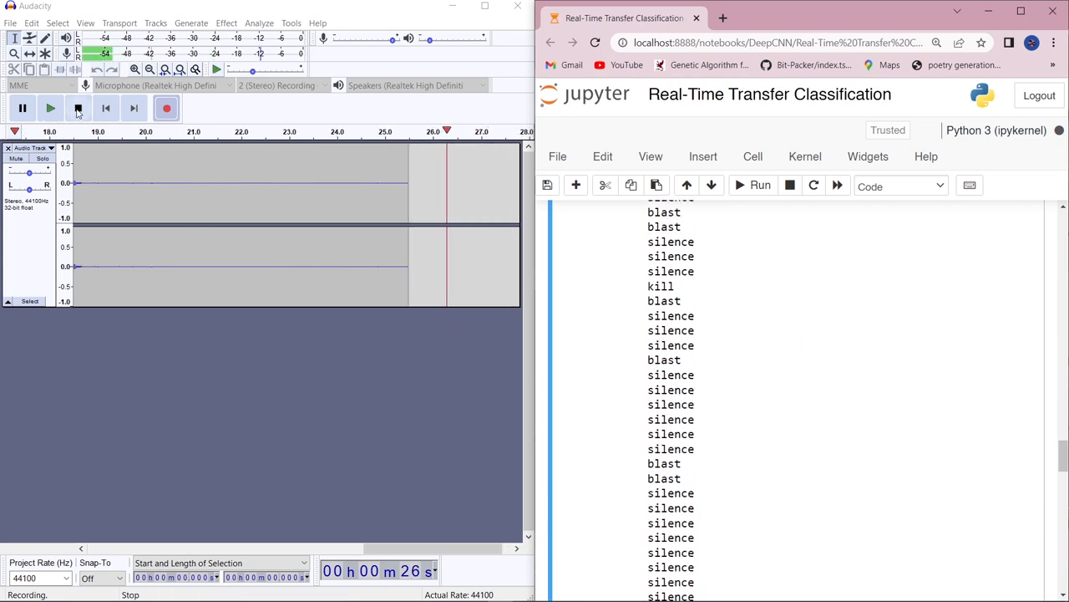
left_click(77, 107)
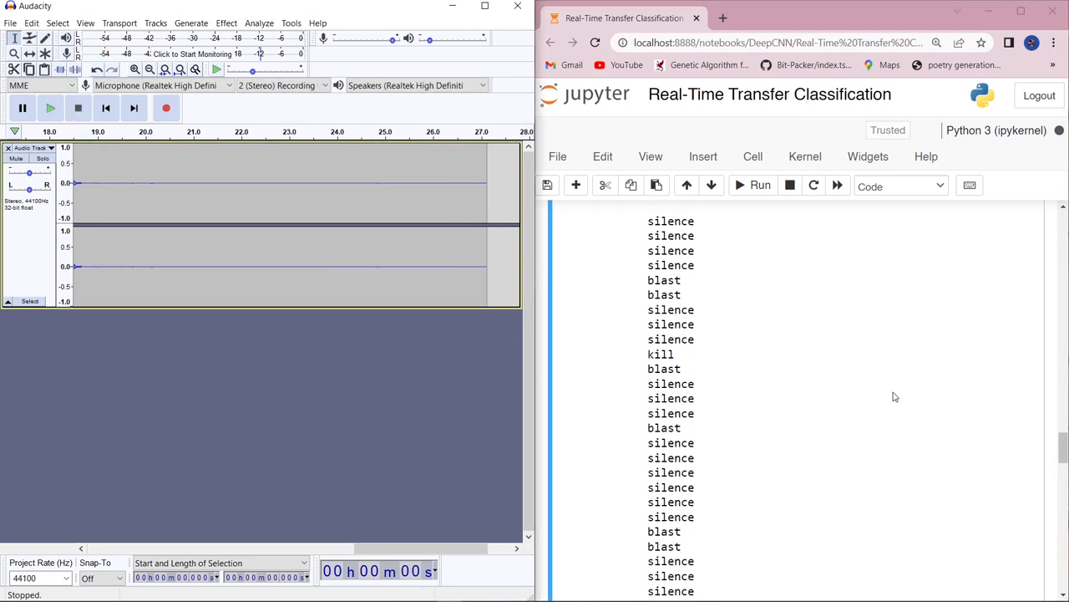